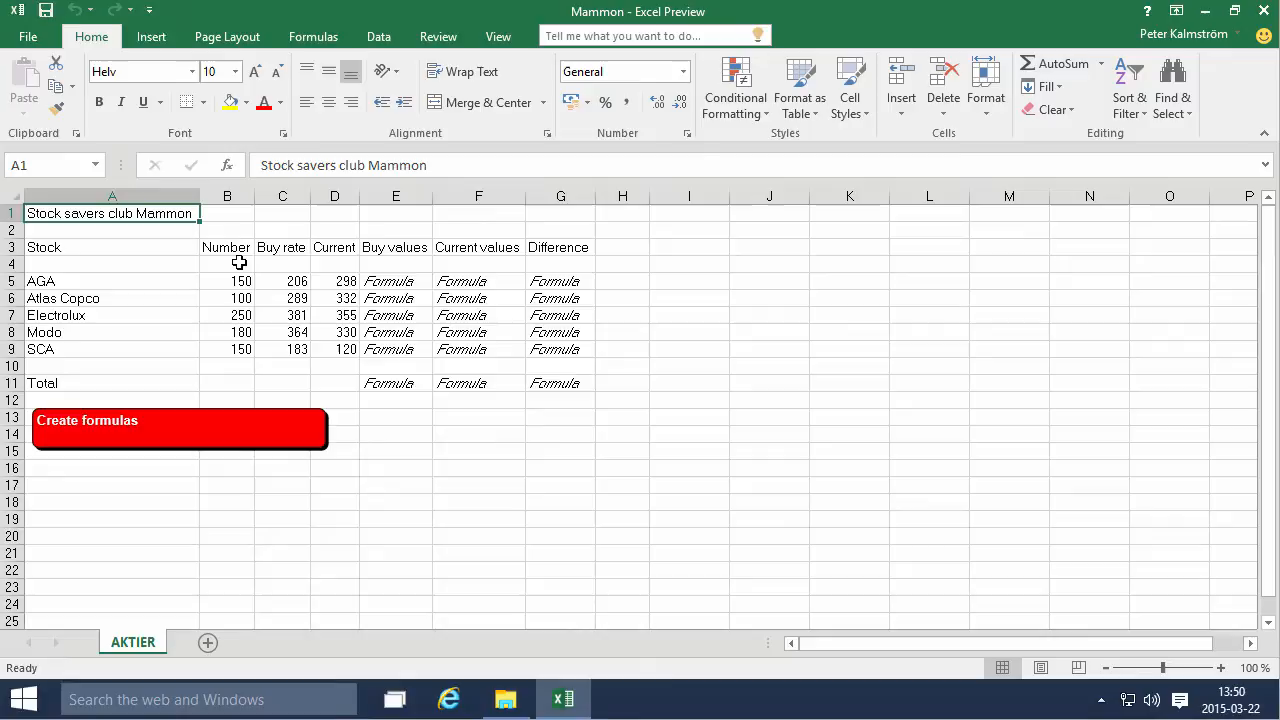
Look over AGA's share count and the Buy, Current and Difference placeholders, ending on E5.
{"action": "left_click", "coordinate": [226, 281]}
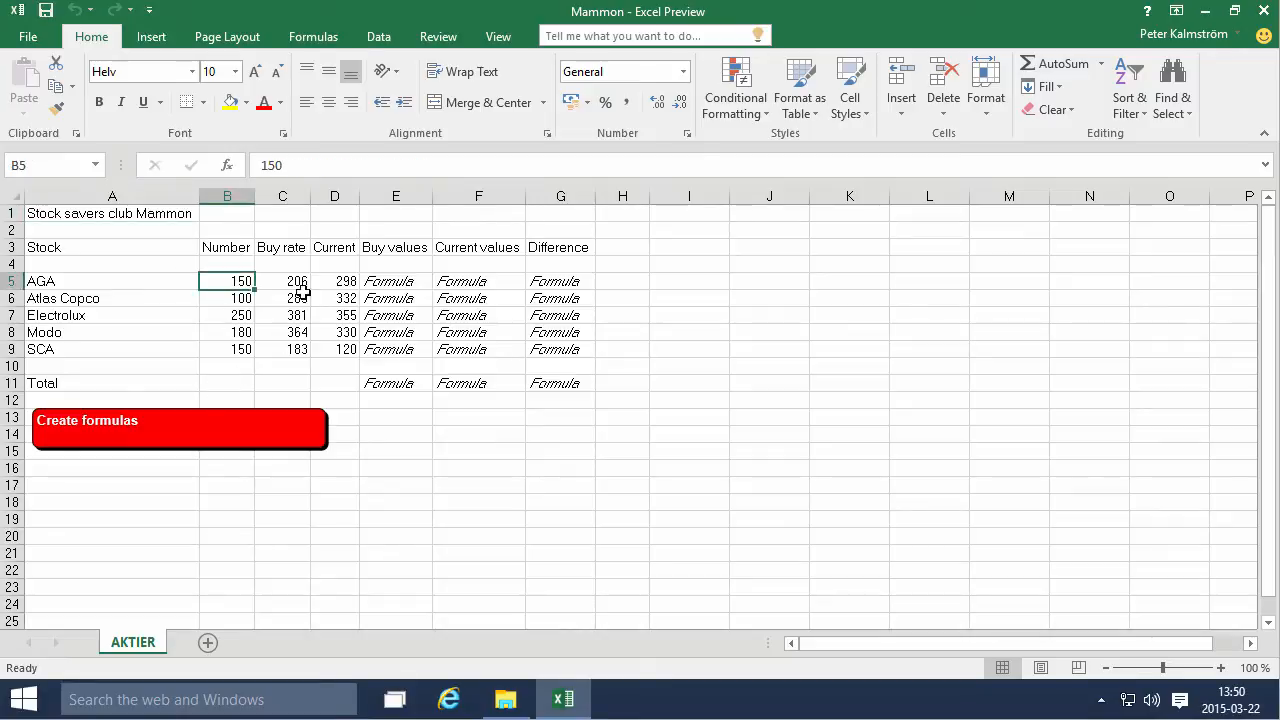
{"action": "left_click", "coordinate": [334, 281]}
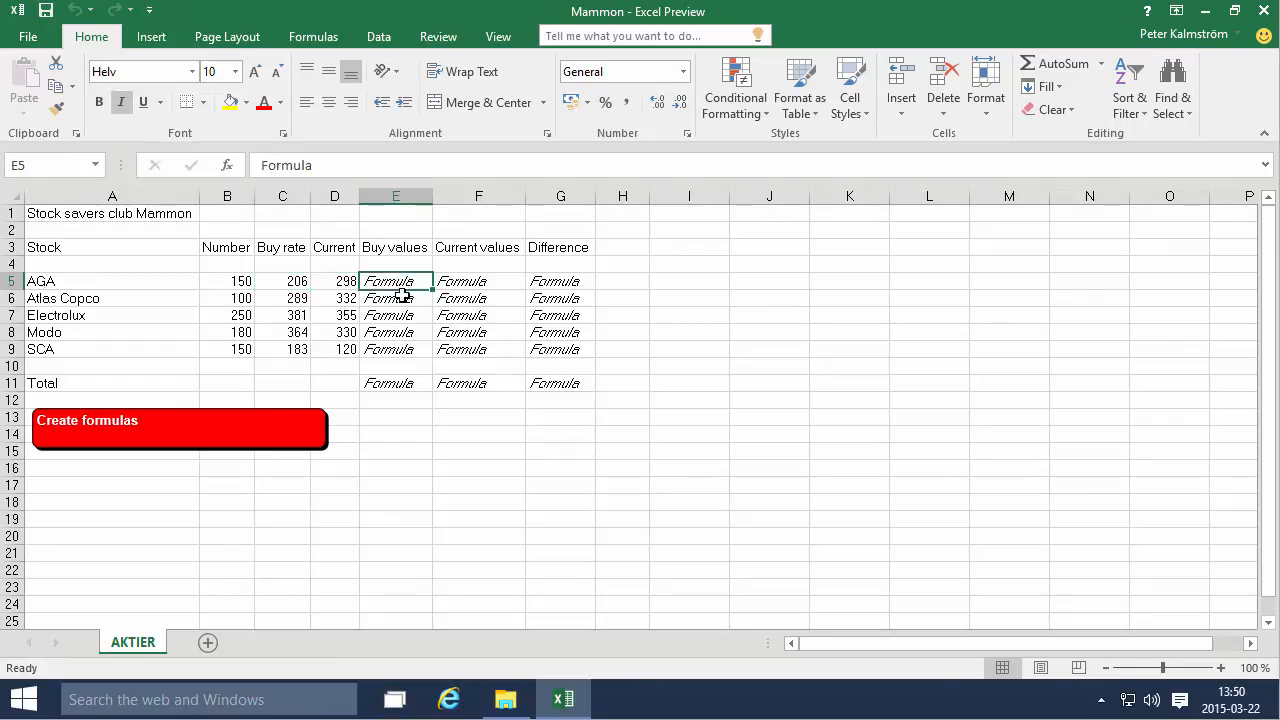
{"action": "left_click", "coordinate": [477, 281]}
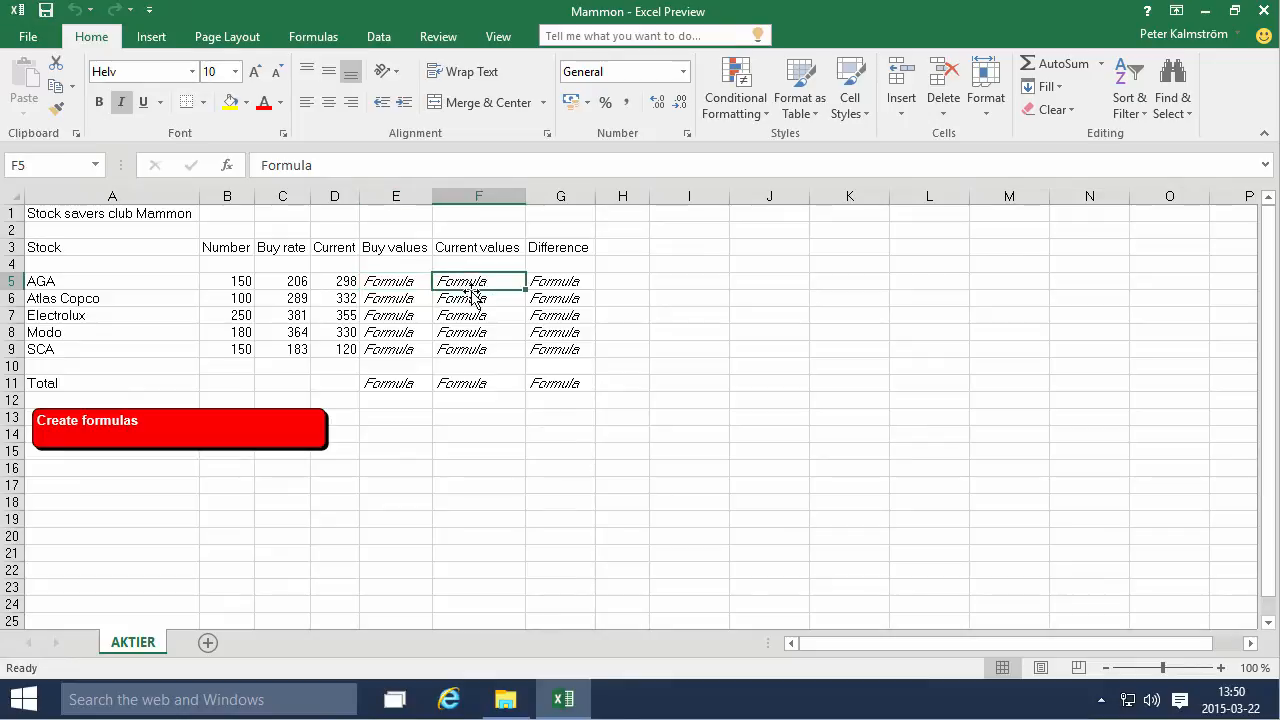
{"action": "left_click", "coordinate": [560, 281]}
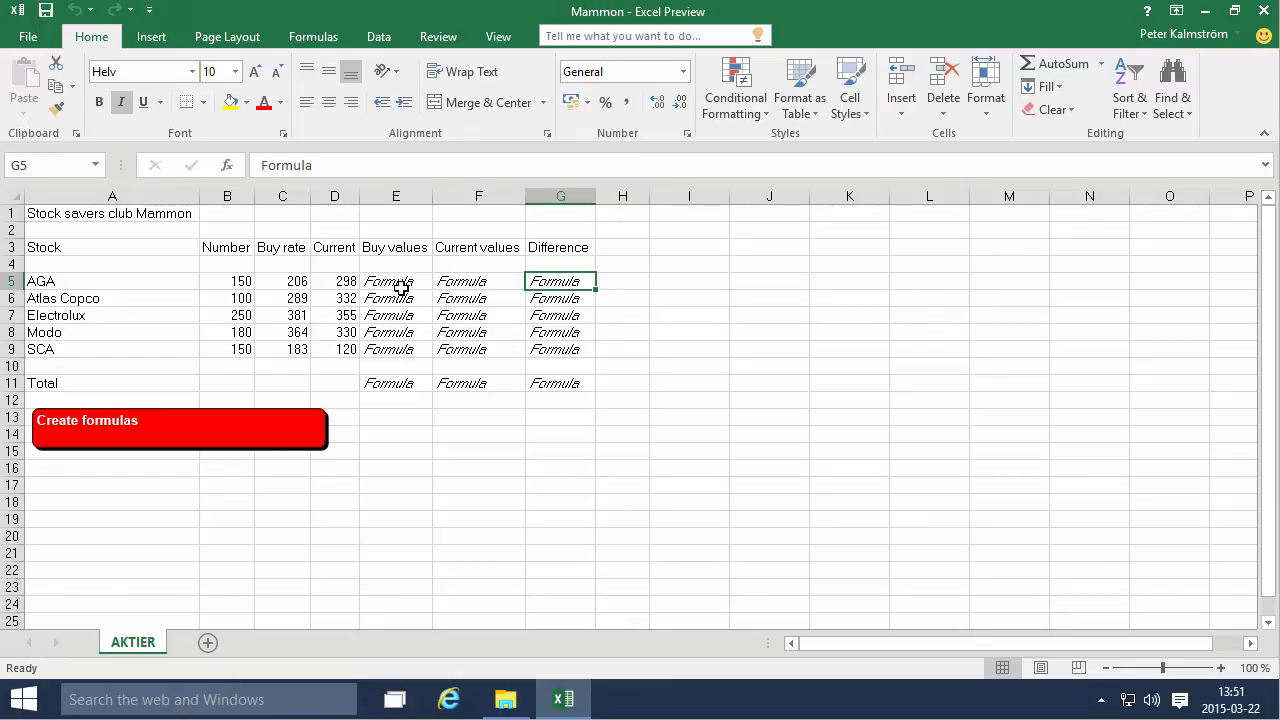
{"action": "left_click", "coordinate": [395, 281]}
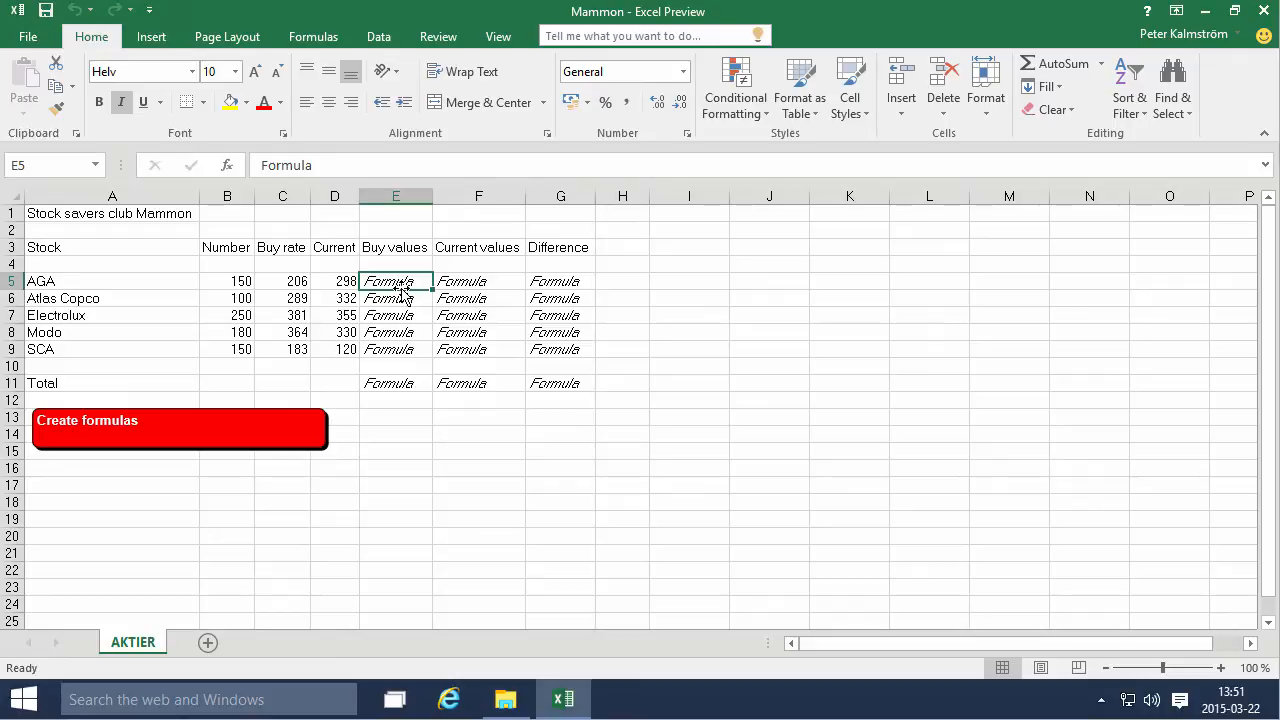
Enter =B5*C5 in E5 so AGA's Buy value shows 30900.
{"action": "type", "text": "="}
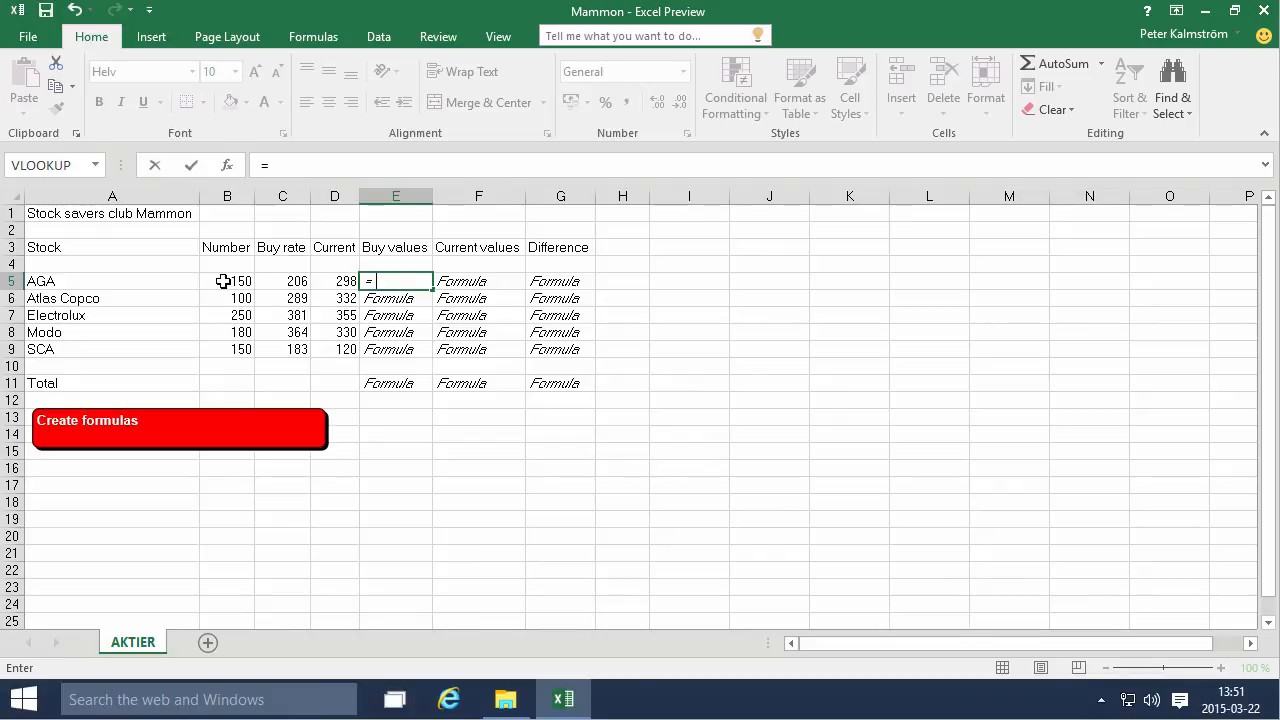
{"action": "left_click", "coordinate": [226, 281]}
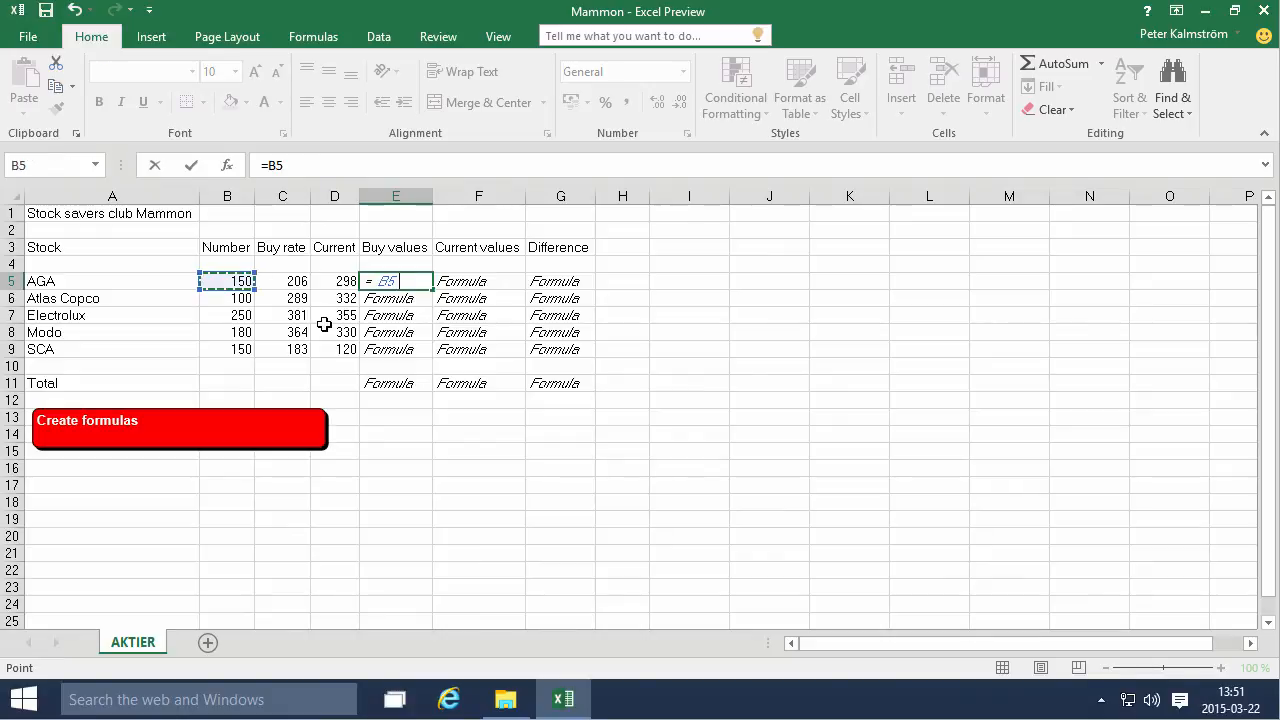
{"action": "type", "text": "*"}
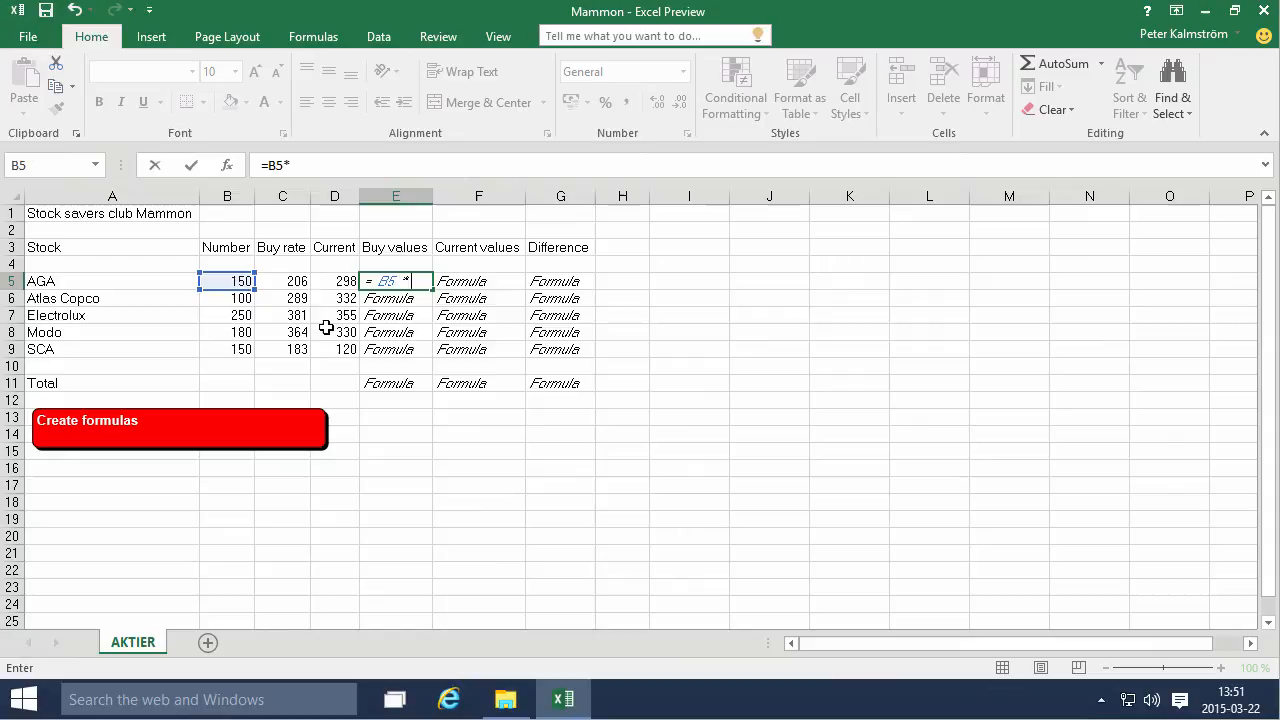
{"action": "left_click", "coordinate": [282, 281]}
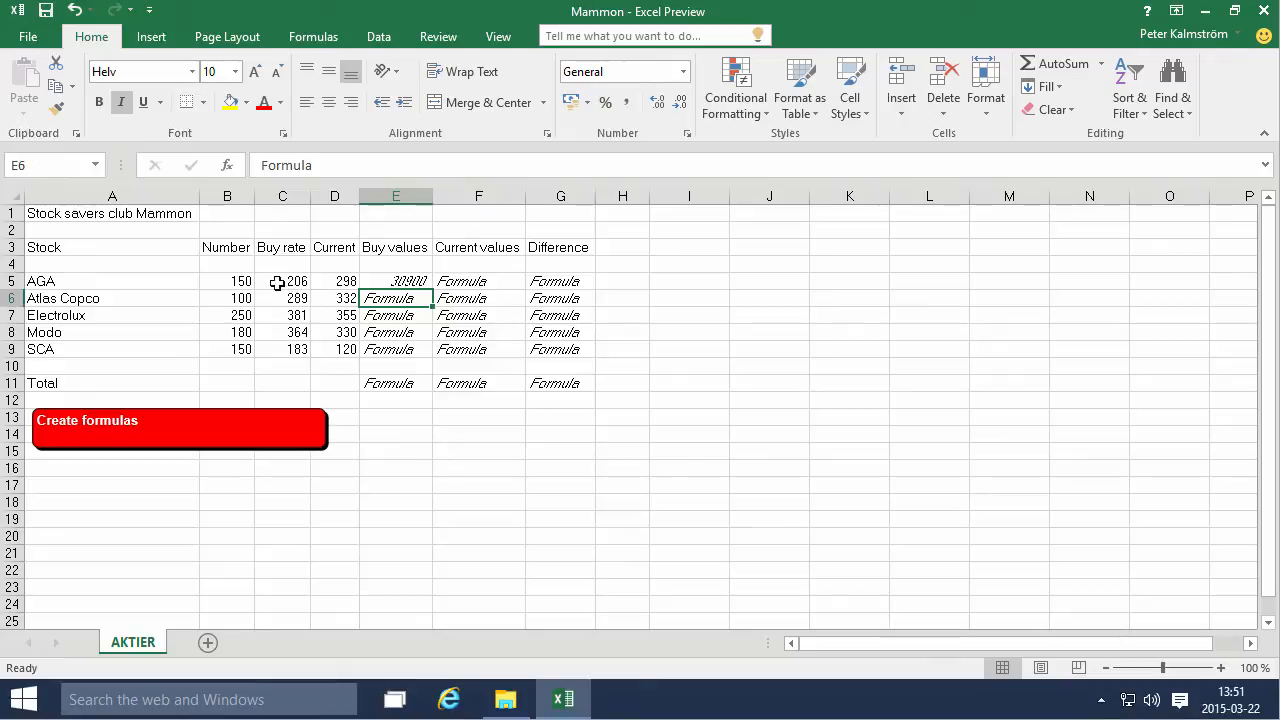
Give the rate, value and difference cells dollar Accounting format with no decimals.
{"action": "left_click_drag", "start_coordinate": [226, 281], "coordinate": [346, 349]}
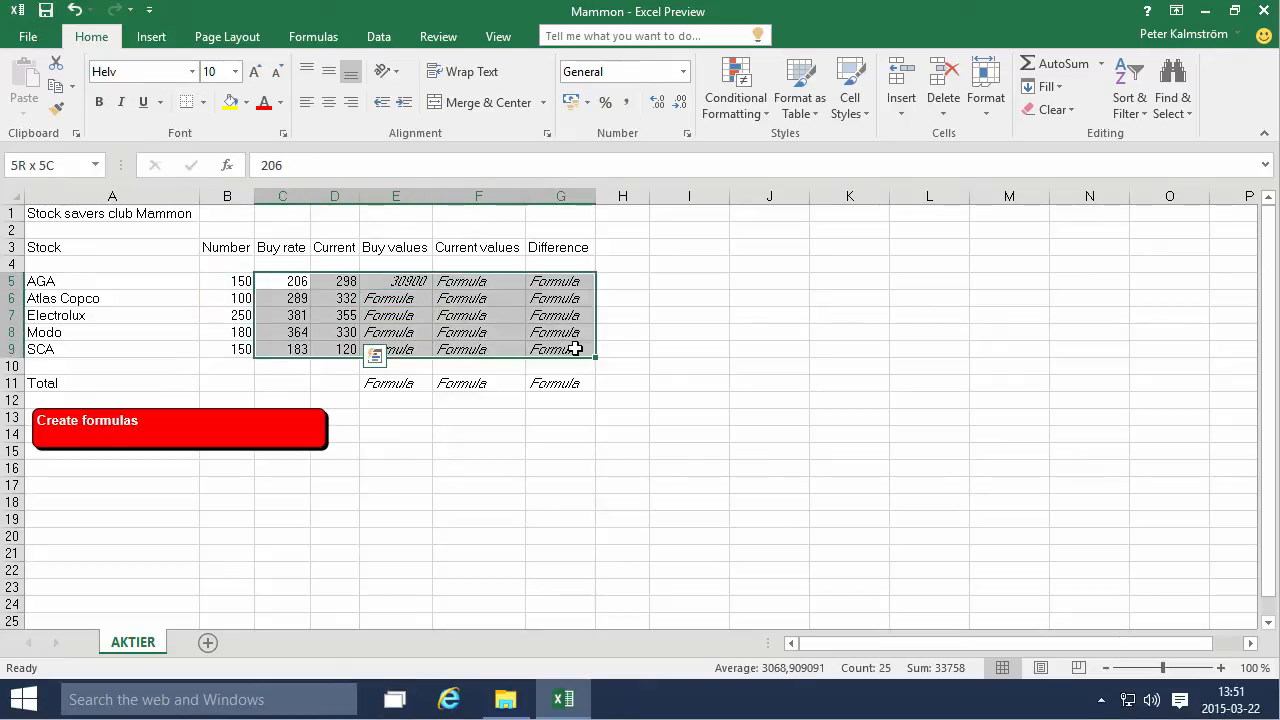
{"action": "left_click", "coordinate": [605, 101]}
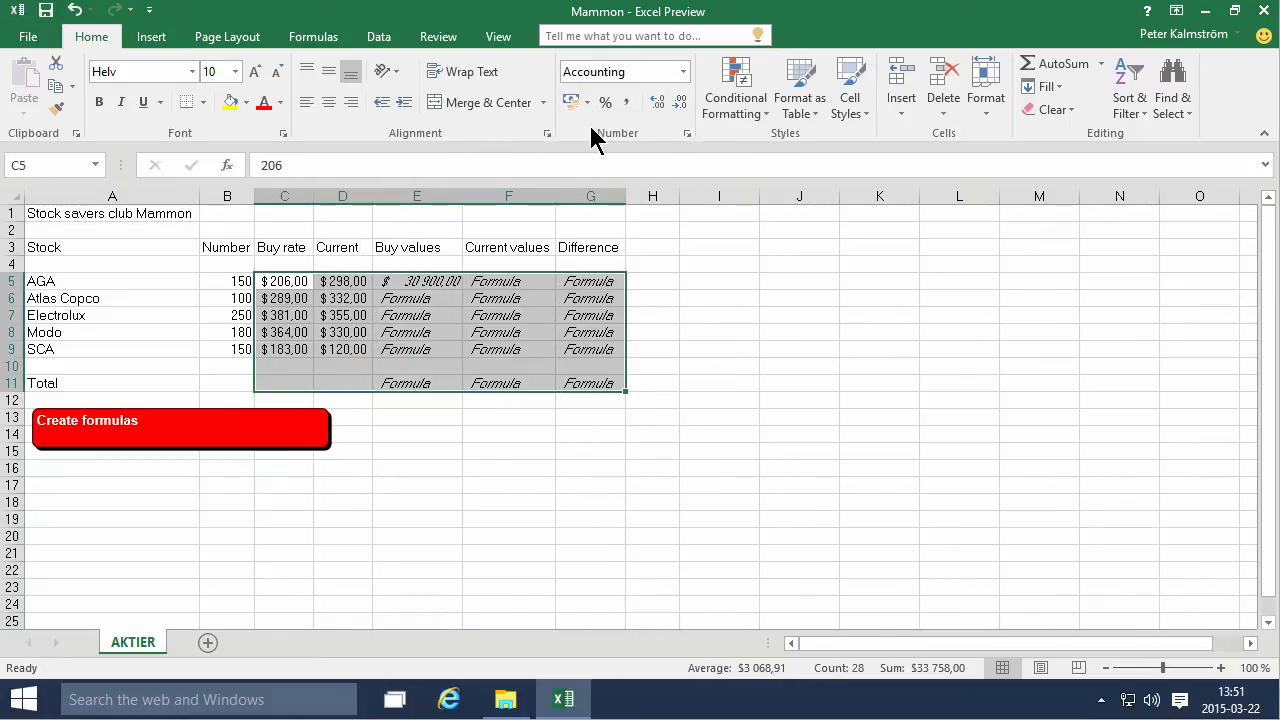
{"action": "left_click", "coordinate": [681, 101]}
{"action": "type", "text": "=B5*C5"}
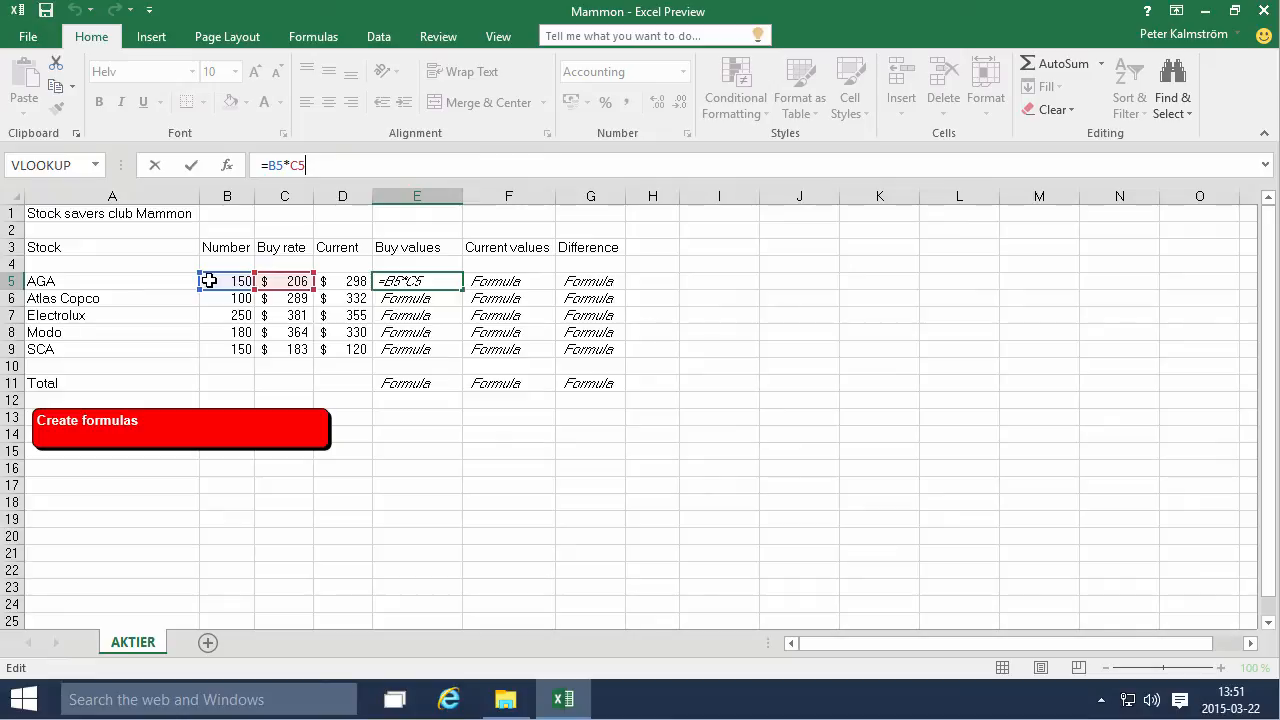
{"action": "mouse_move", "coordinate": [265, 281]}
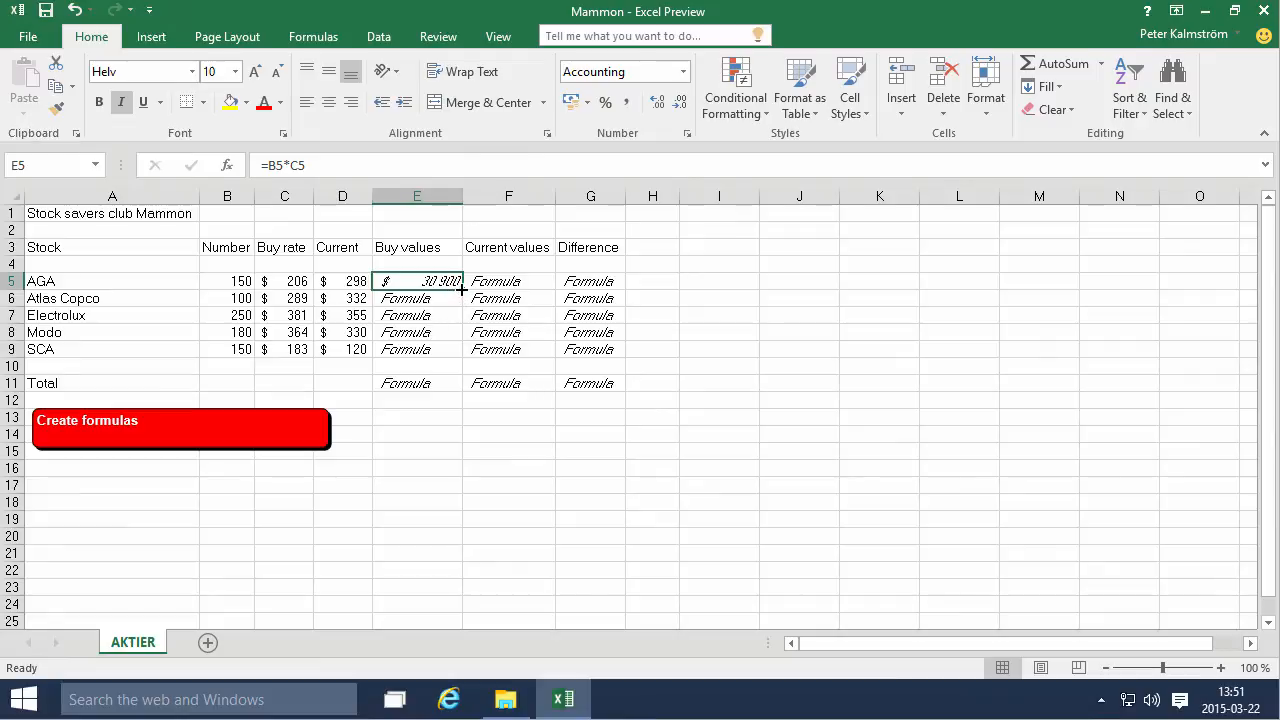
Copy AGA's Buy value formula down to SCA, then check the copies and the total cell.
{"action": "left_click_drag", "start_coordinate": [456, 288], "coordinate": [456, 357]}
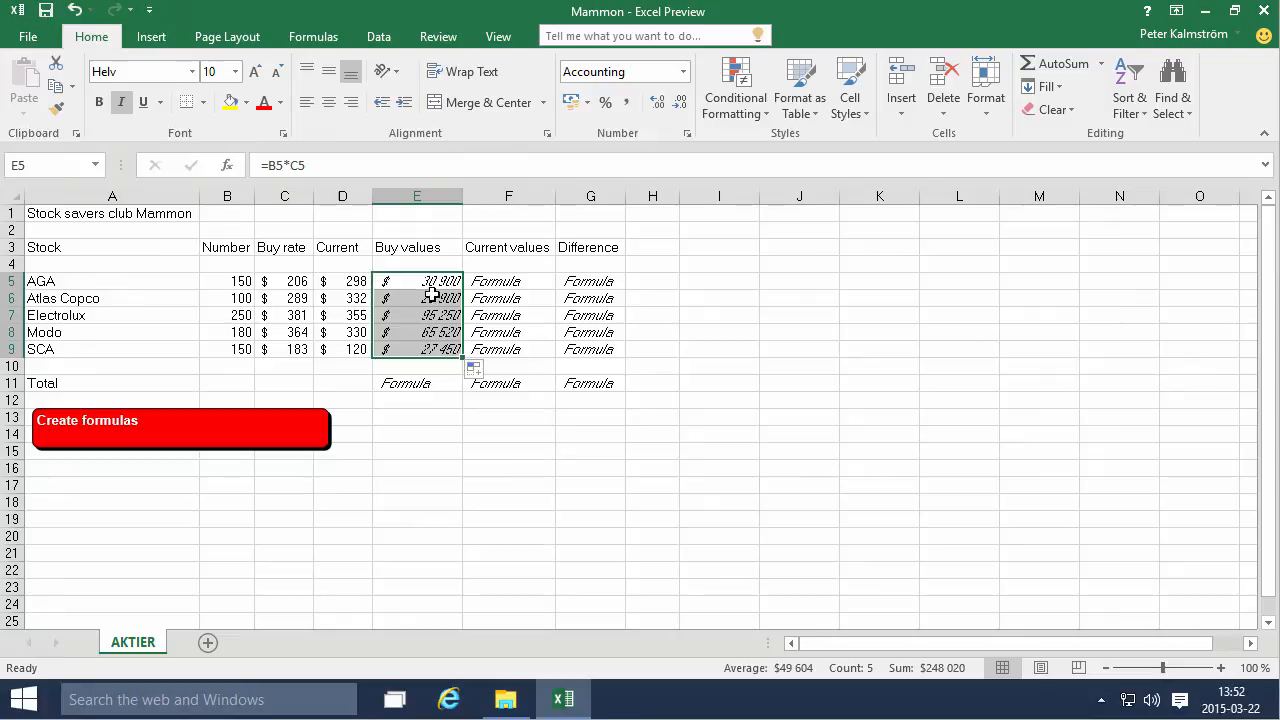
{"action": "left_click", "coordinate": [417, 298]}
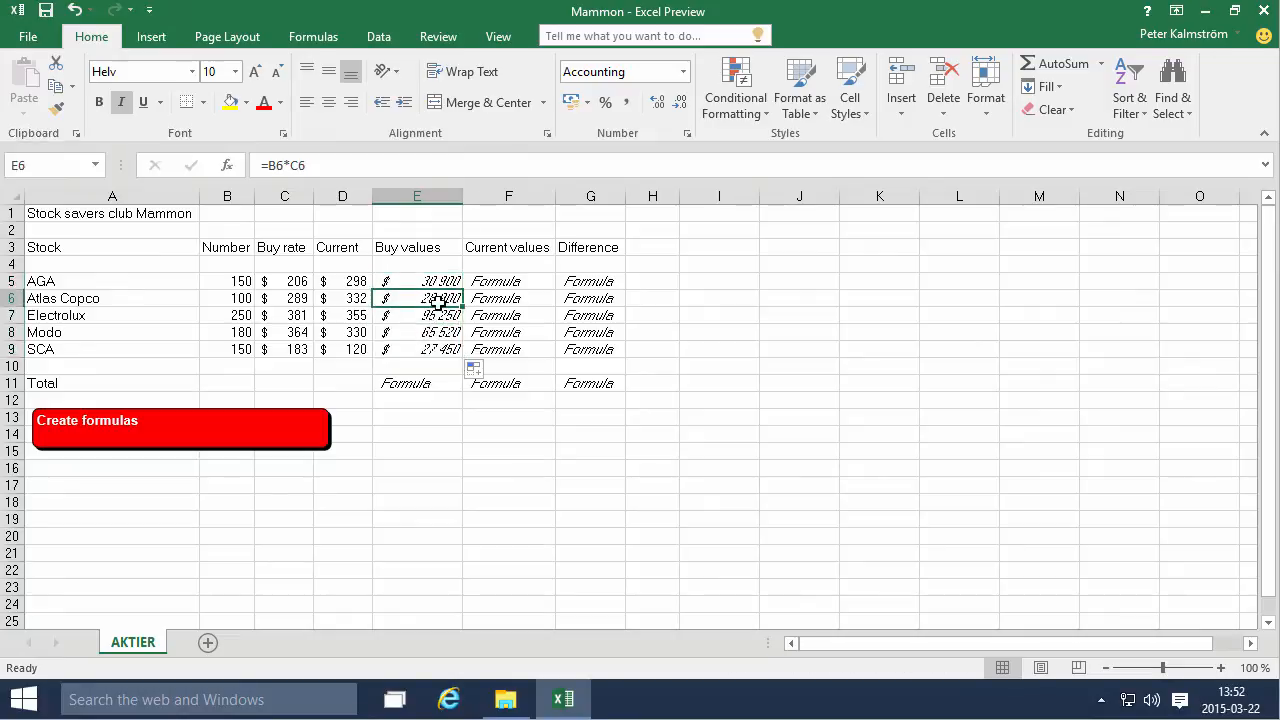
{"action": "left_click", "coordinate": [417, 349]}
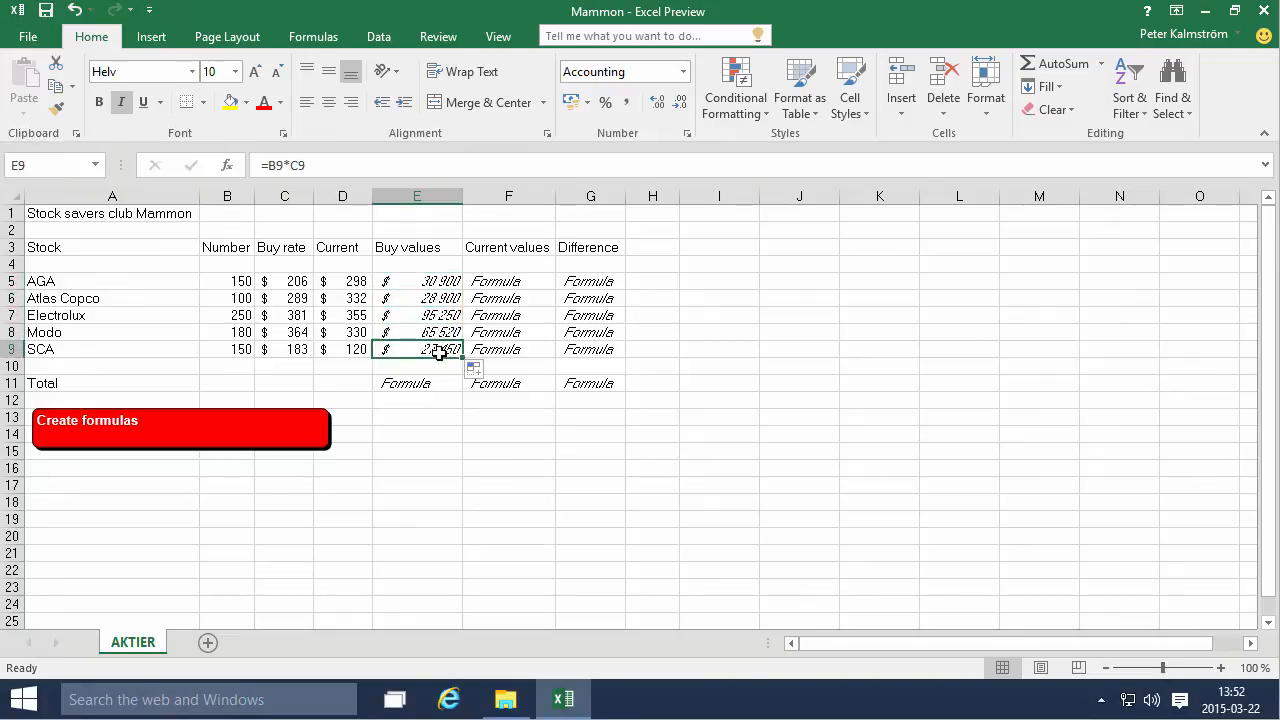
{"action": "left_click", "coordinate": [417, 298]}
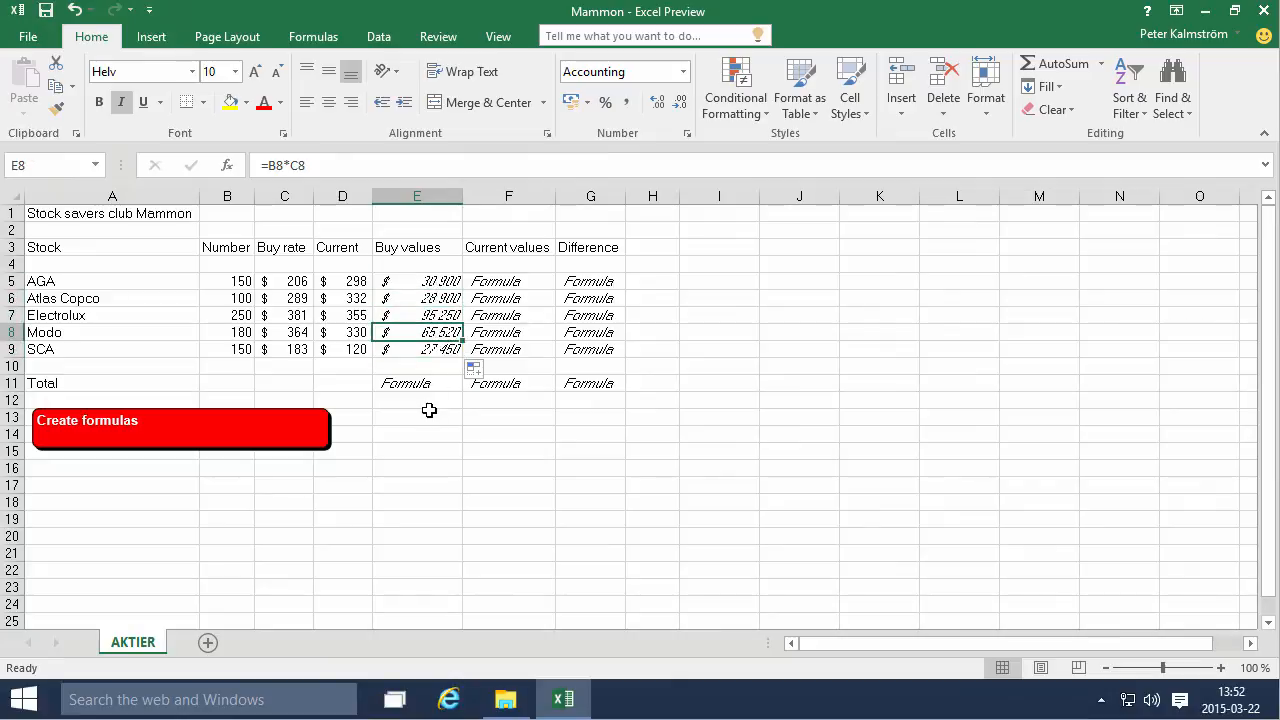
{"action": "left_click", "coordinate": [417, 383]}
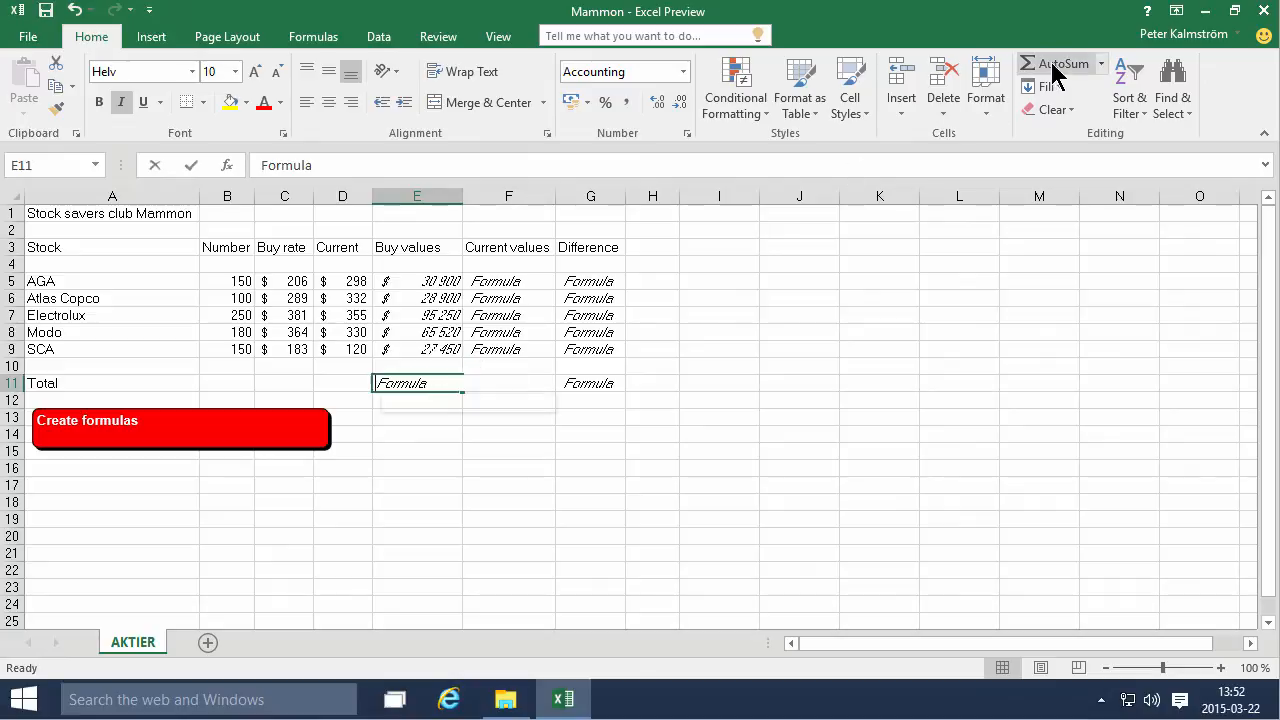
{"action": "left_click", "coordinate": [1055, 63]}
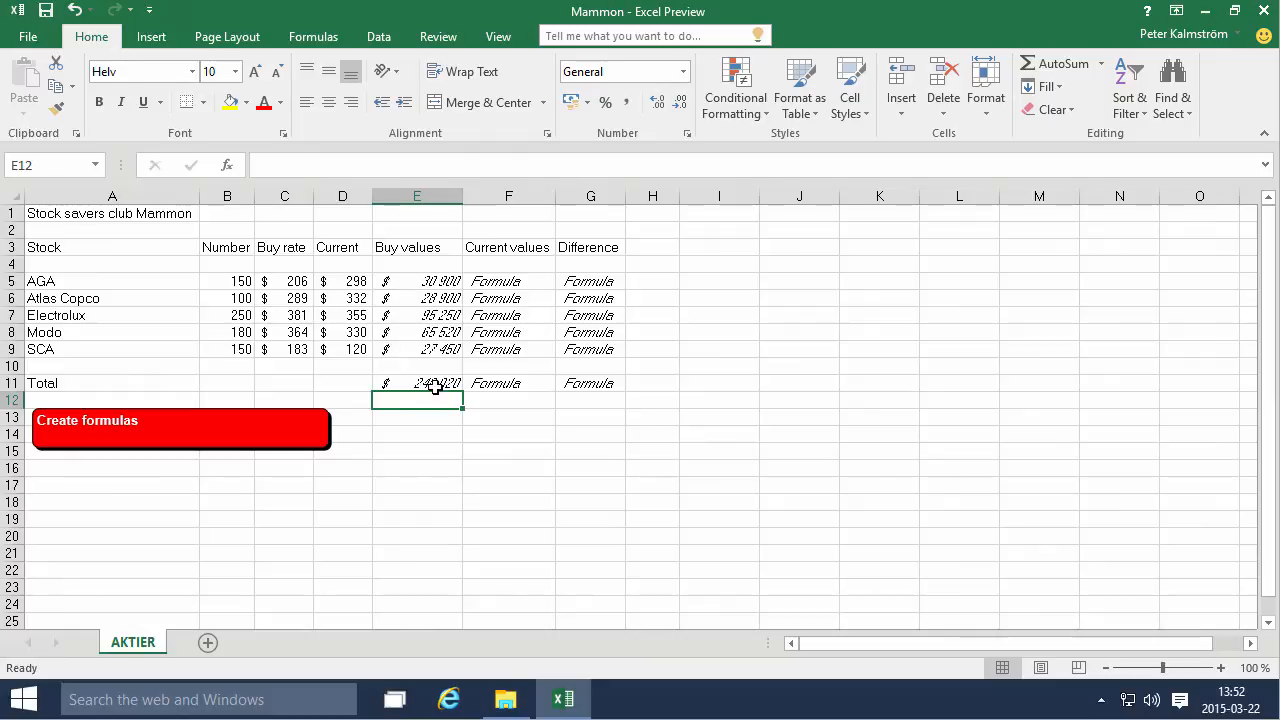
{"action": "left_click", "coordinate": [417, 383]}
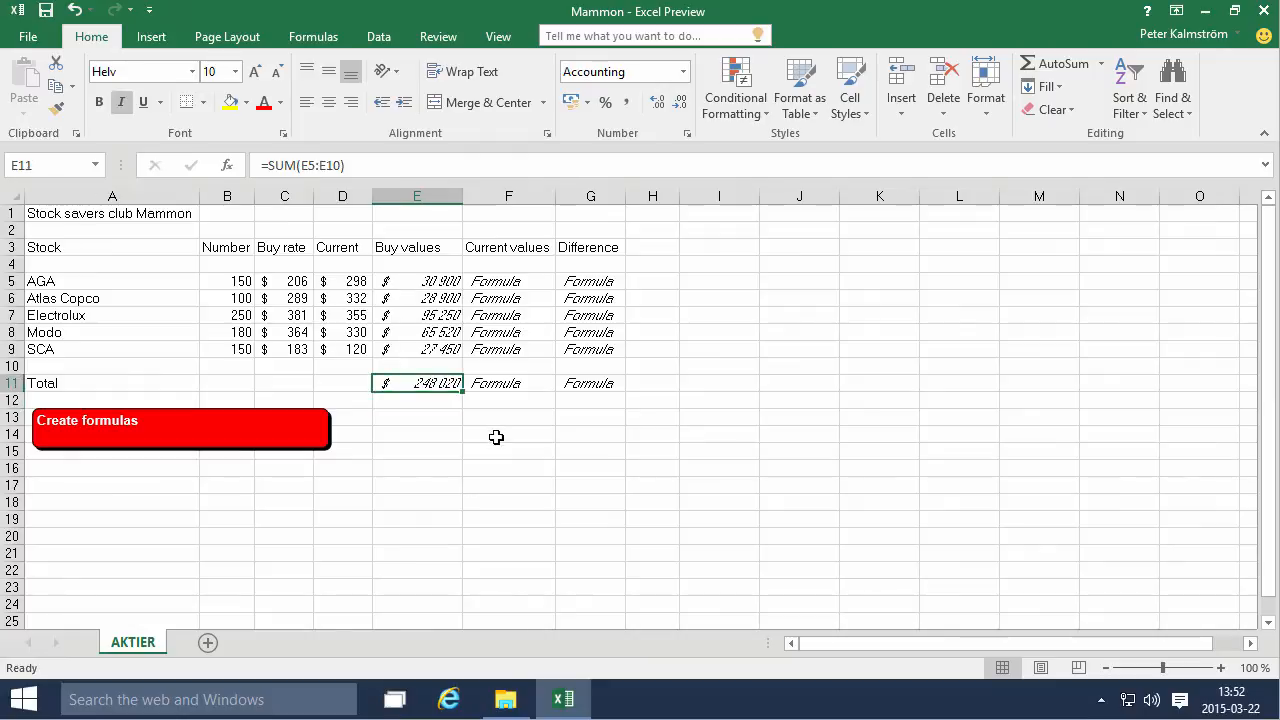
{"action": "left_click", "coordinate": [508, 281]}
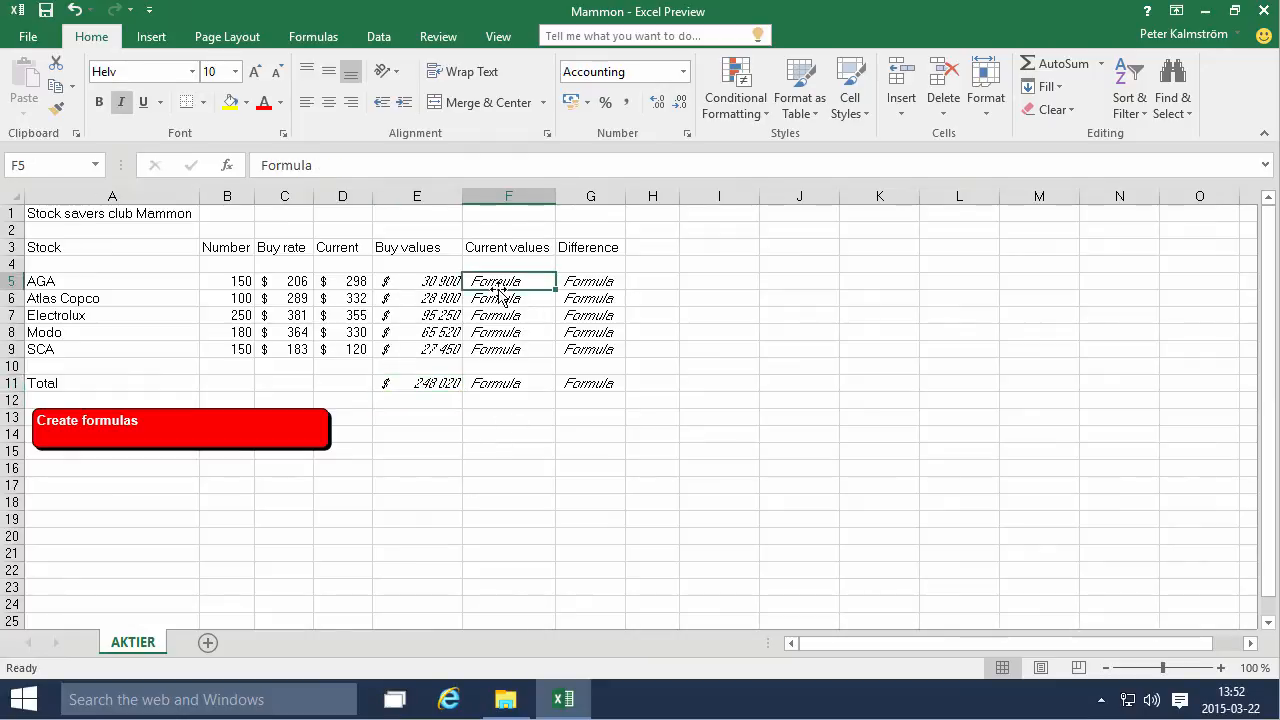
Enter =B5*D5 for AGA's Current value and copy it down to SCA.
{"action": "type", "text": "="}
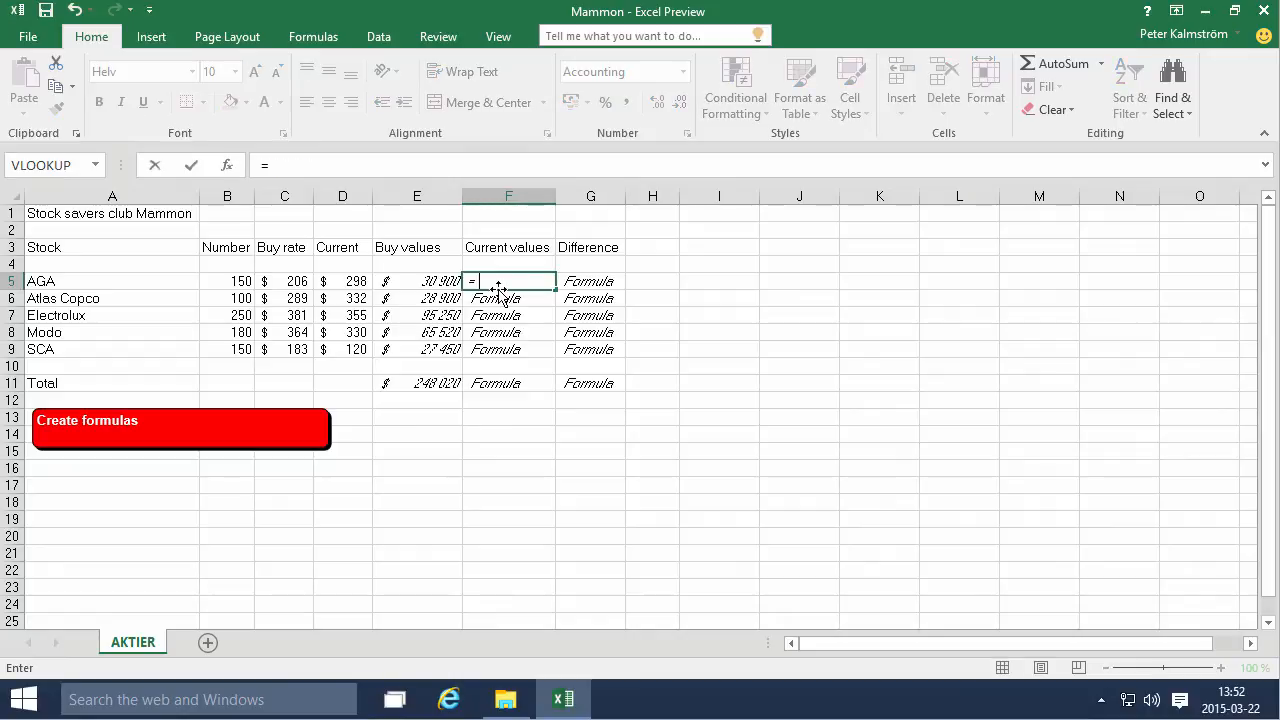
{"action": "left_click", "coordinate": [226, 281]}
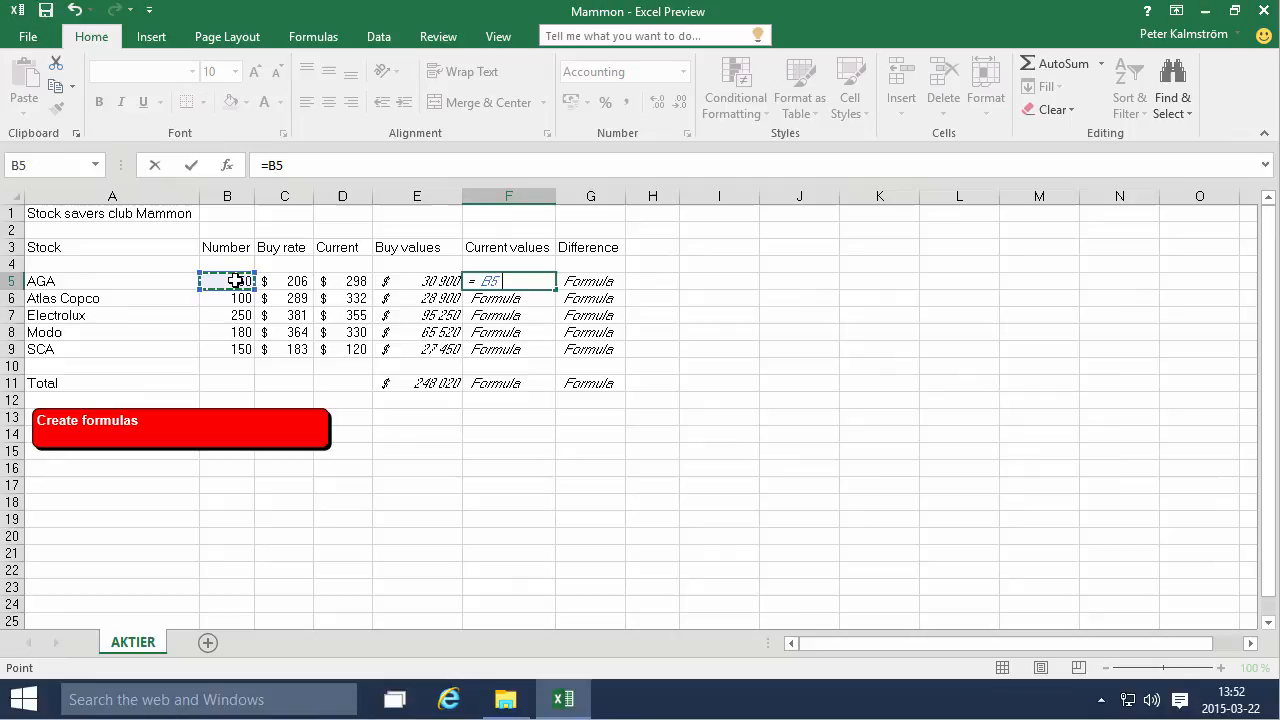
{"action": "type", "text": "*"}
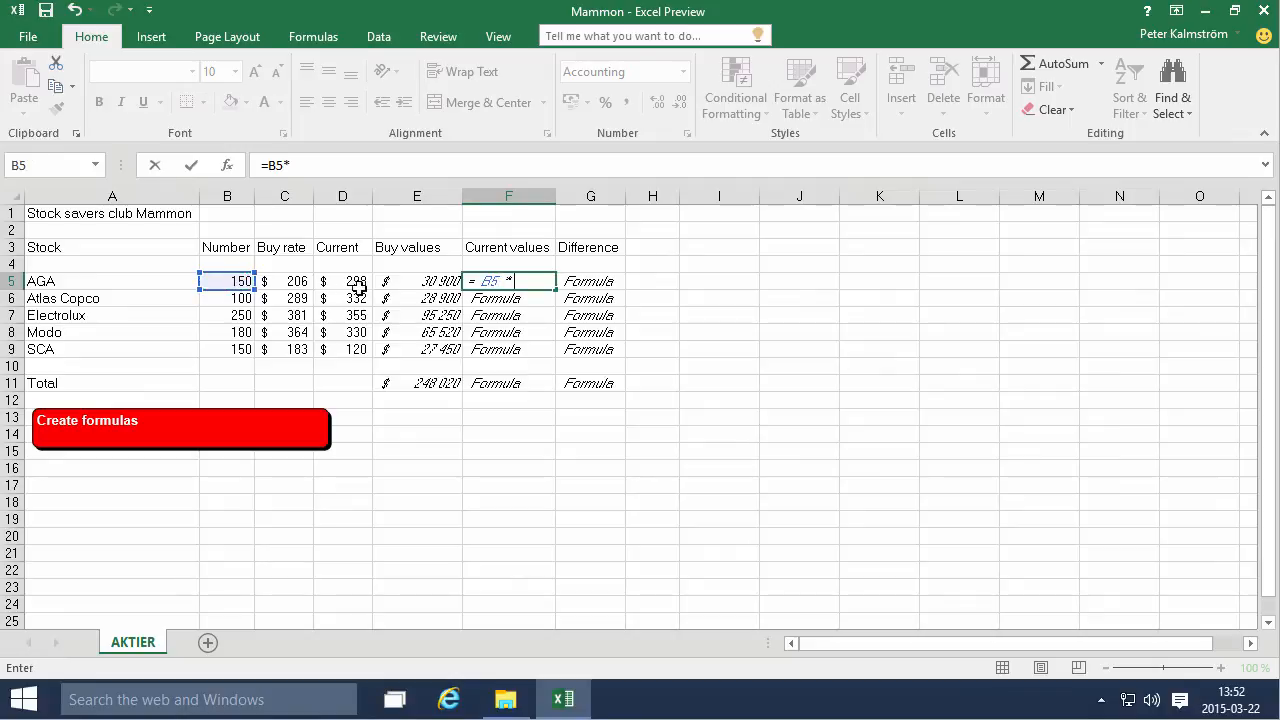
{"action": "left_click", "coordinate": [342, 281]}
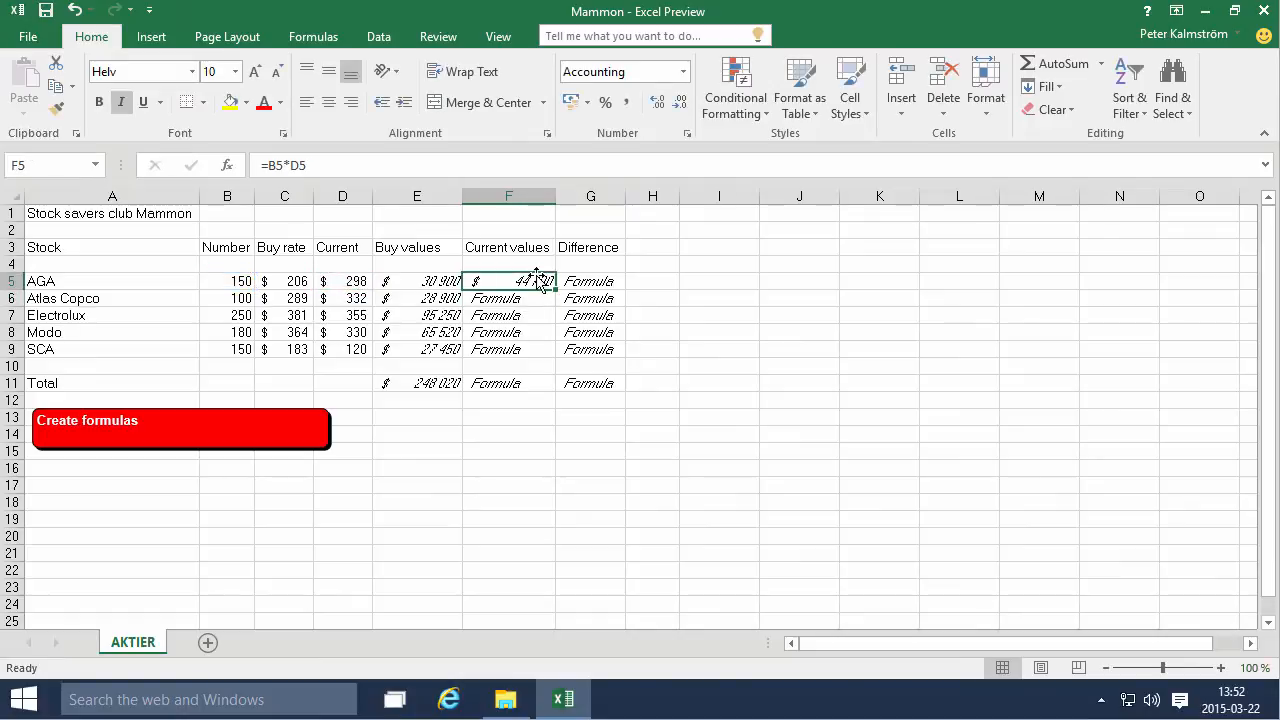
{"action": "left_click_drag", "start_coordinate": [540, 288], "coordinate": [540, 355]}
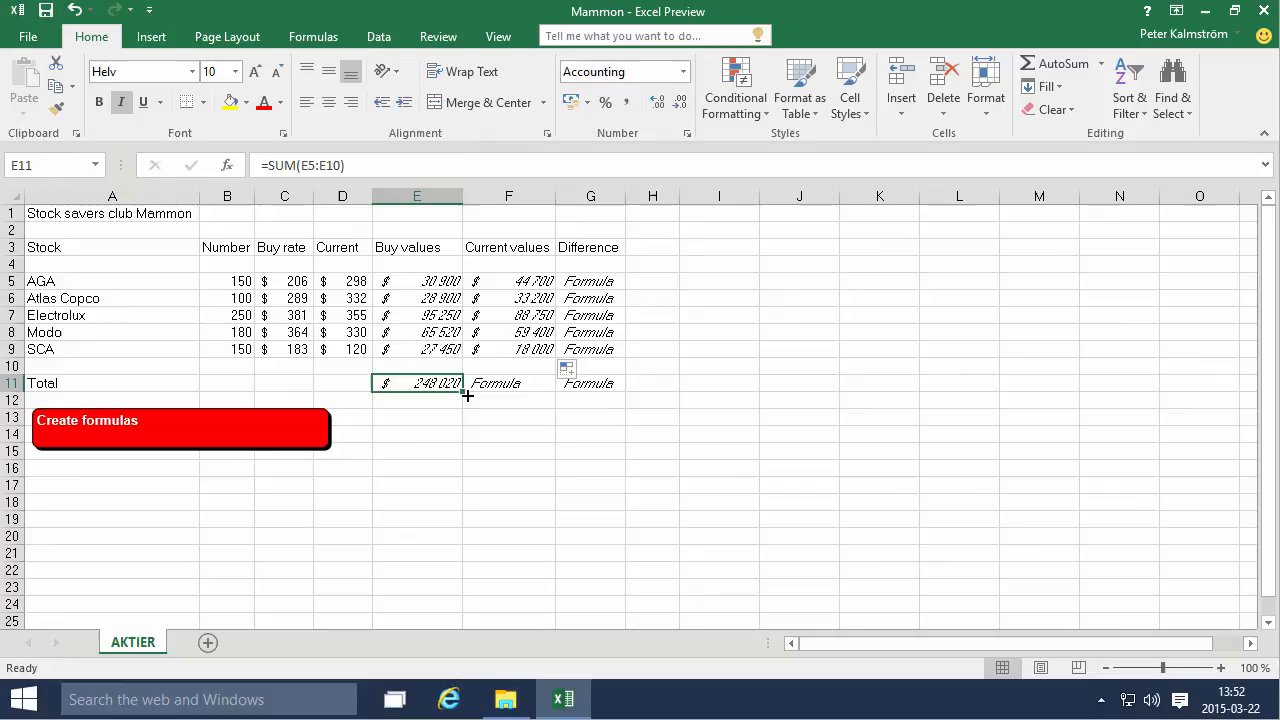
Copy the Buy values SUM across to Difference, then select AGA's Difference cell.
{"action": "left_click_drag", "start_coordinate": [462, 383], "coordinate": [620, 383]}
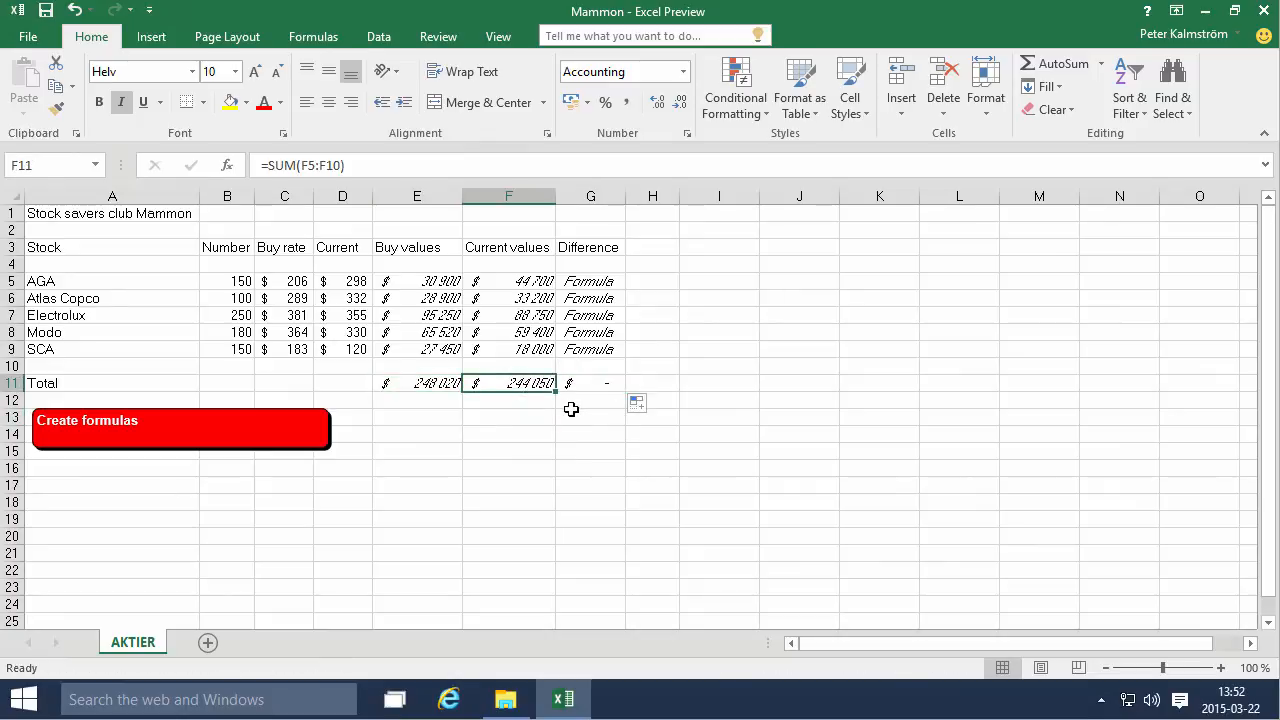
{"action": "mouse_move", "coordinate": [516, 402]}
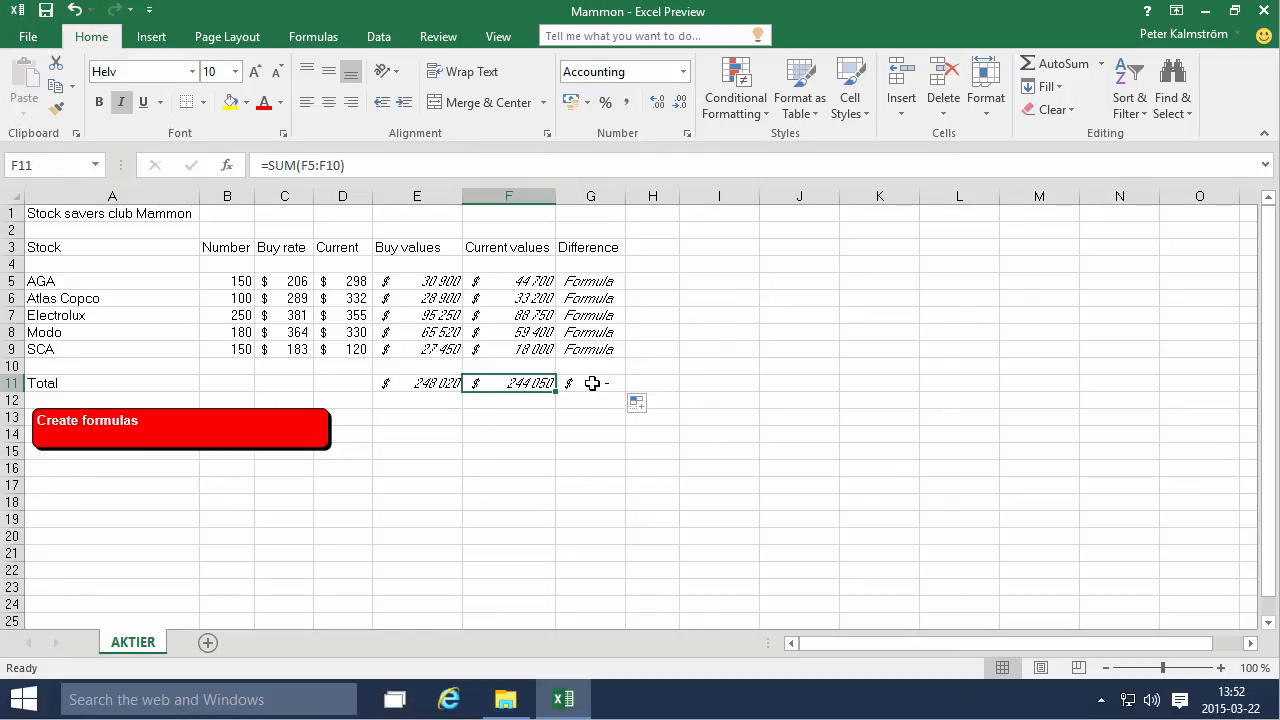
{"action": "left_click", "coordinate": [417, 383]}
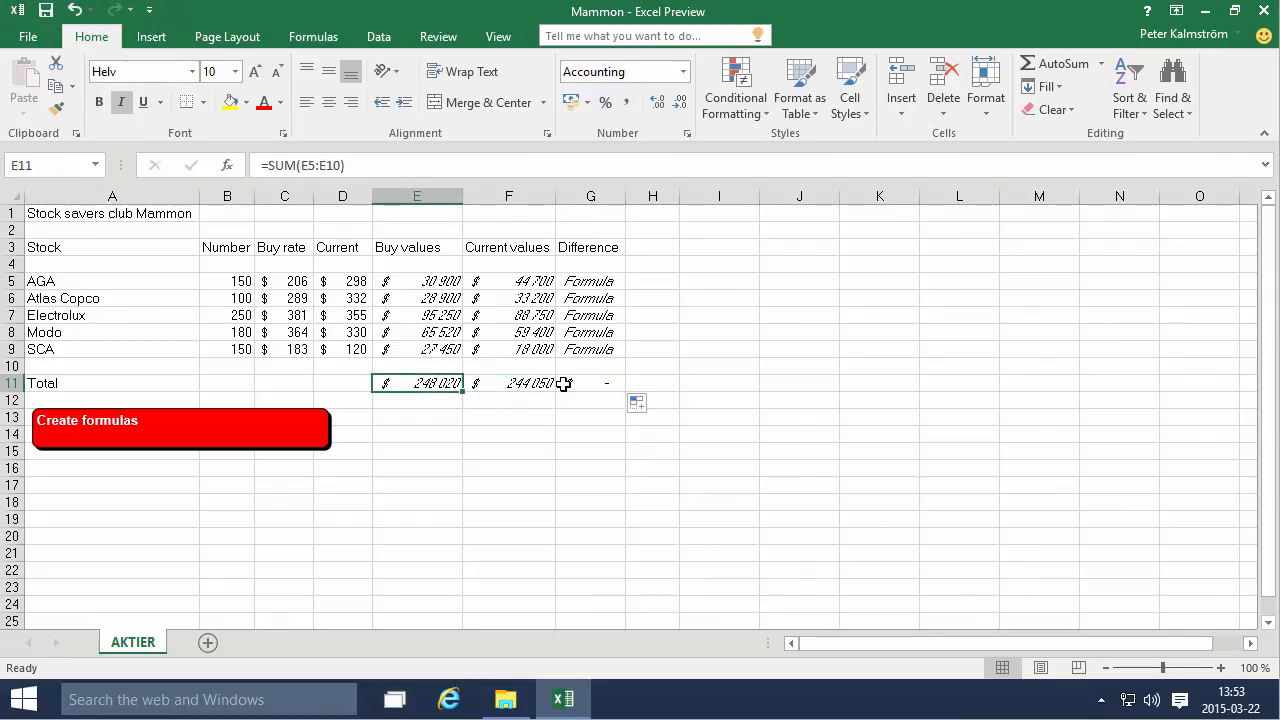
{"action": "left_click", "coordinate": [590, 383]}
{"action": "type", "text": "="}
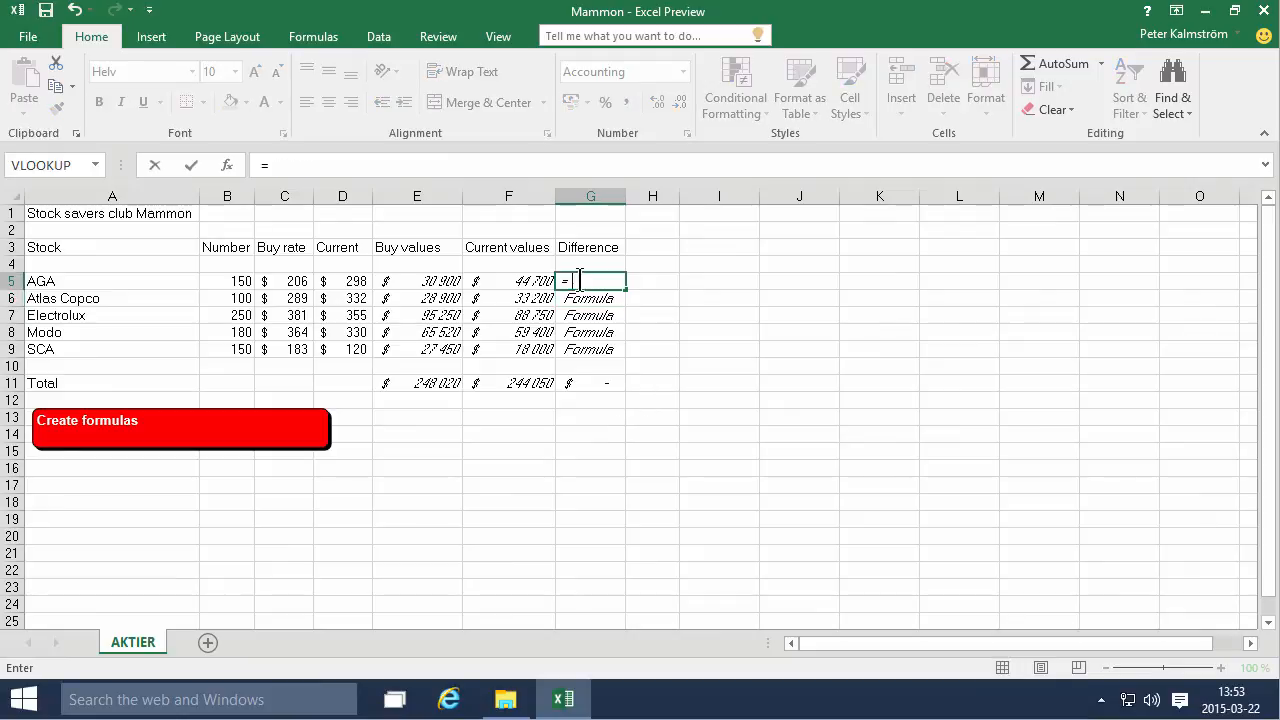
Enter =F5-E5 for AGA's Difference, giving $13 800, and reselect the cell.
{"action": "left_click", "coordinate": [508, 281]}
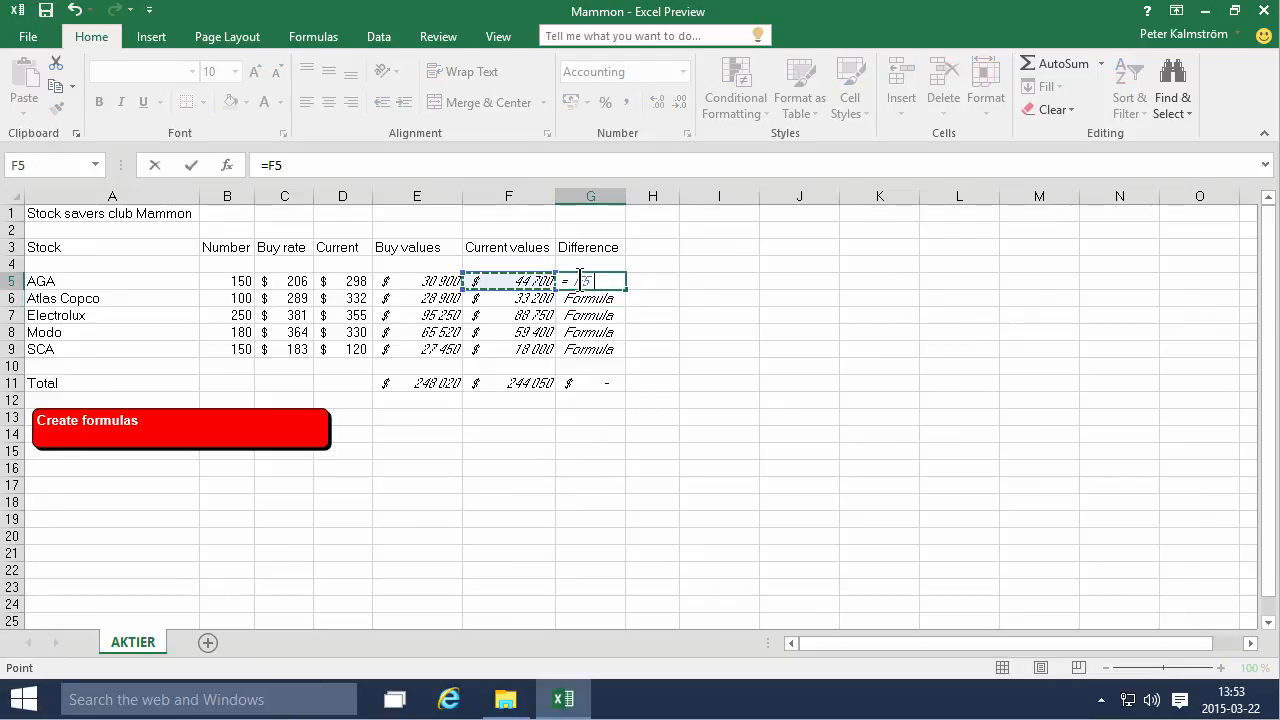
{"action": "type", "text": "-"}
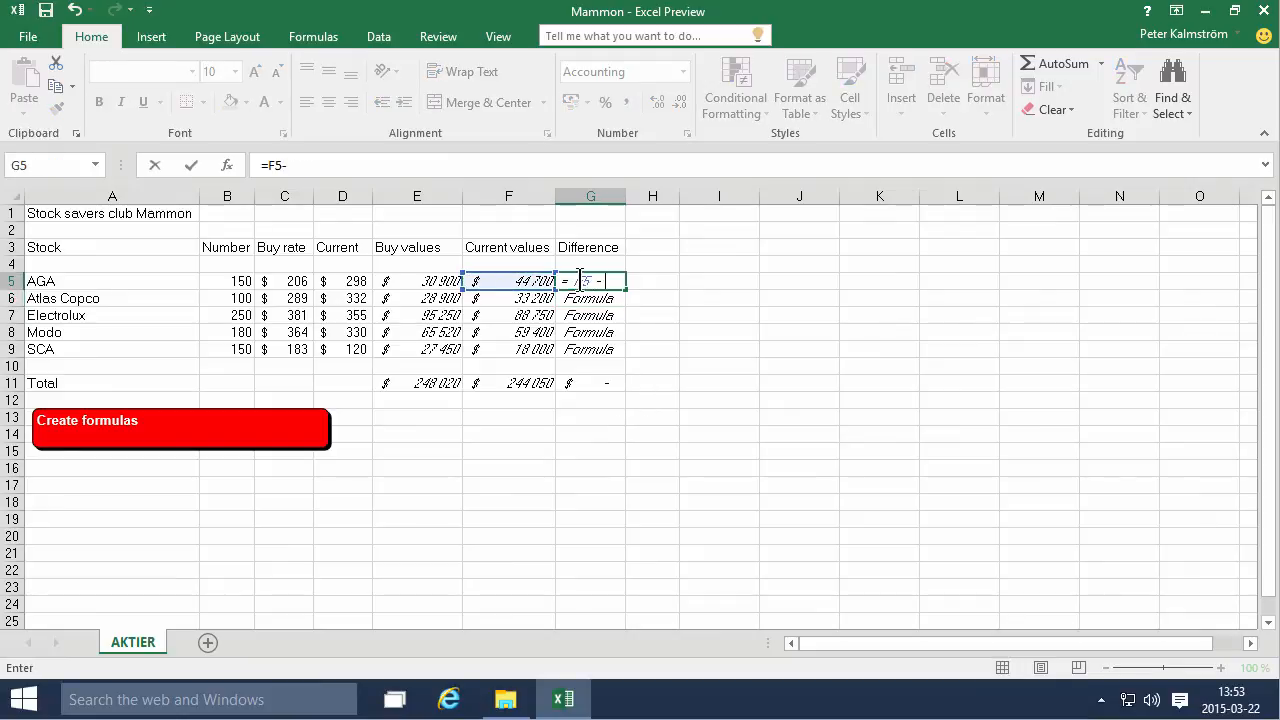
{"action": "left_click", "coordinate": [416, 281]}
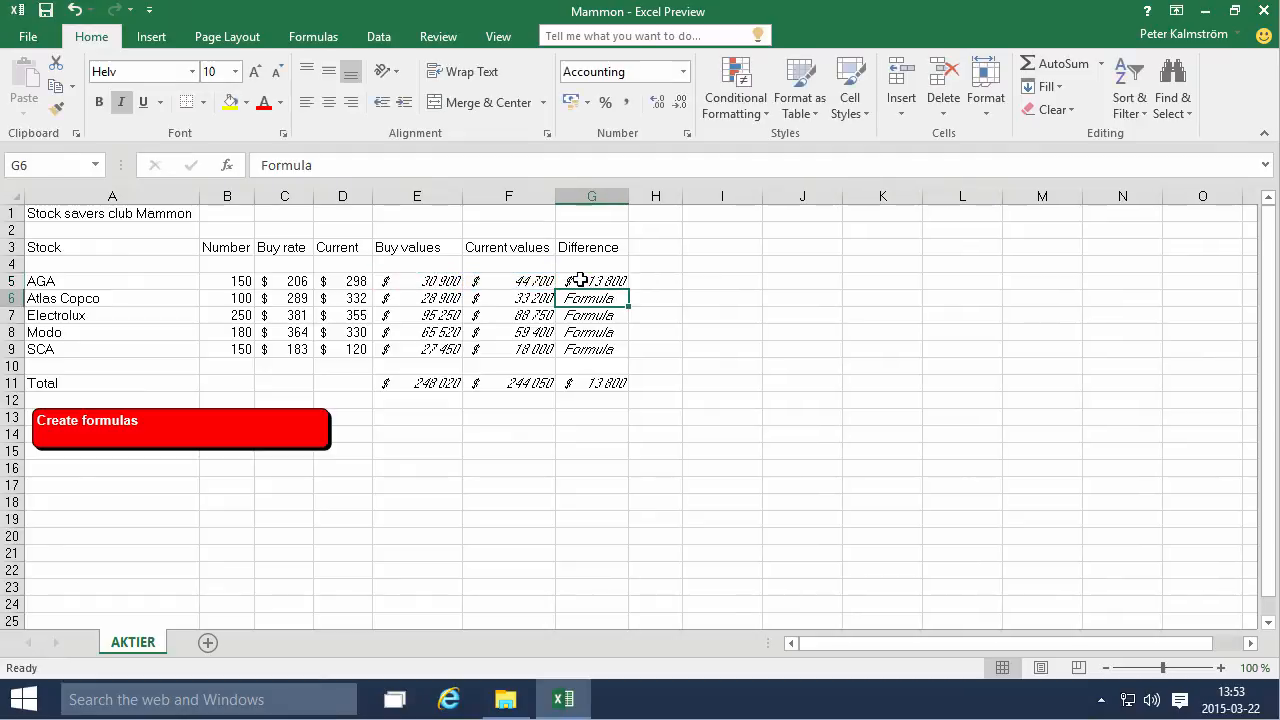
{"action": "left_click", "coordinate": [591, 281]}
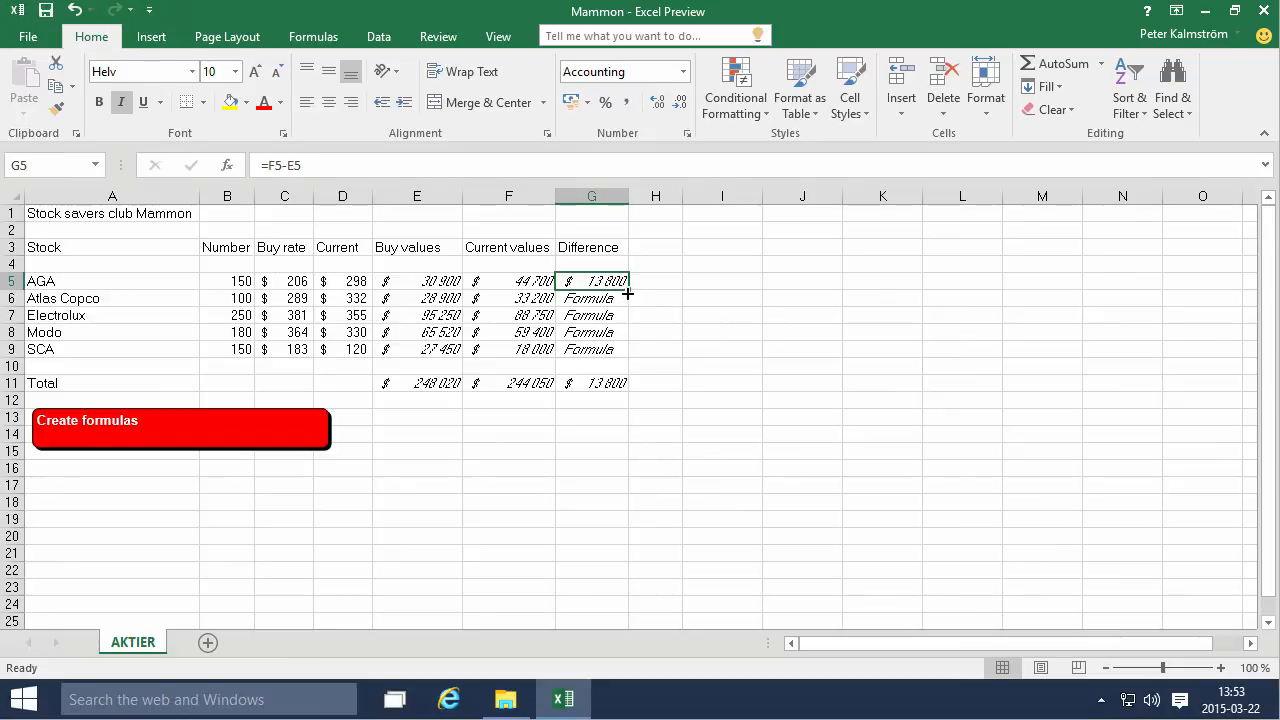
Copy AGA's Difference formula down to SCA and check the -3 970 total formula.
{"action": "left_click_drag", "start_coordinate": [628, 288], "coordinate": [628, 350]}
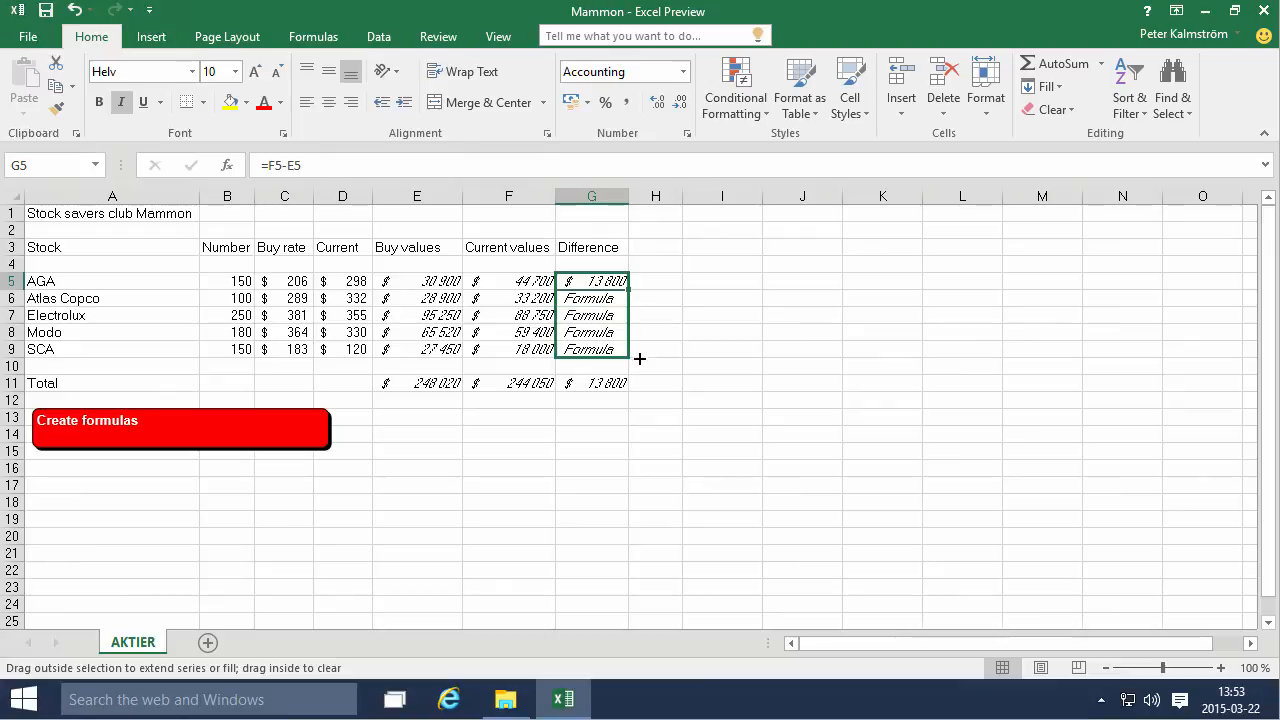
{"action": "left_click_drag", "start_coordinate": [591, 281], "coordinate": [591, 349]}
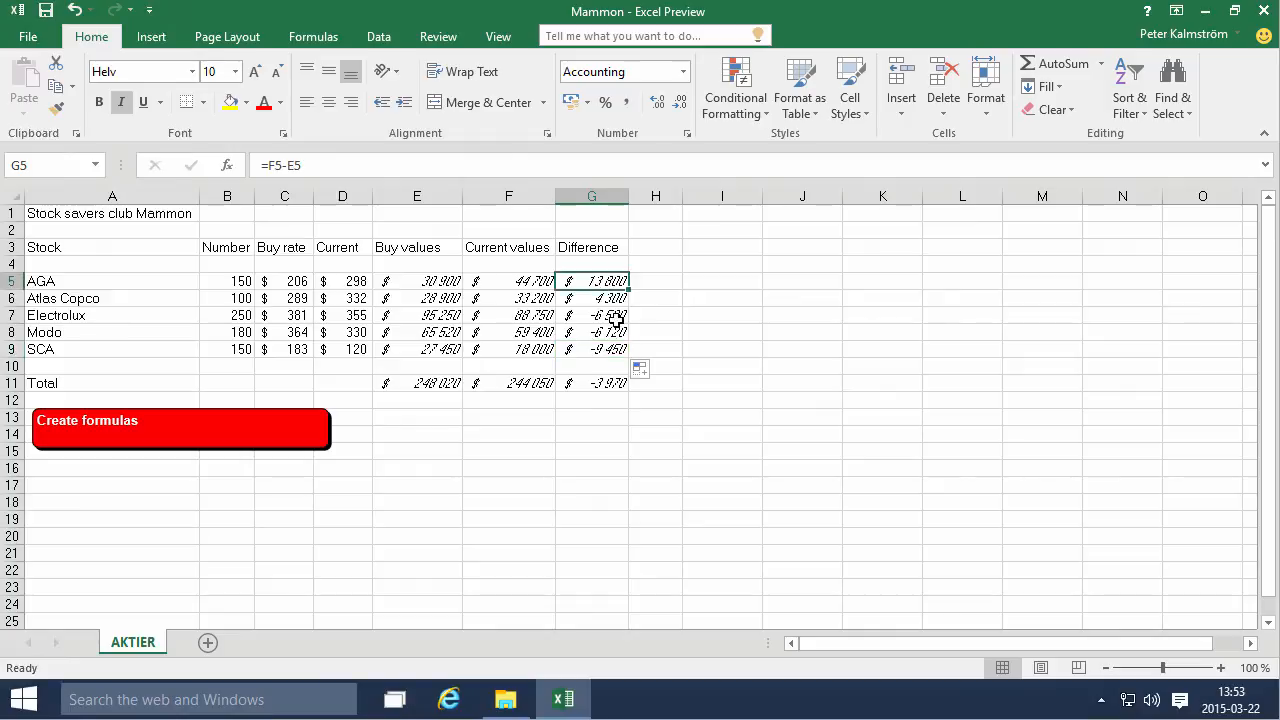
{"action": "mouse_move", "coordinate": [603, 395]}
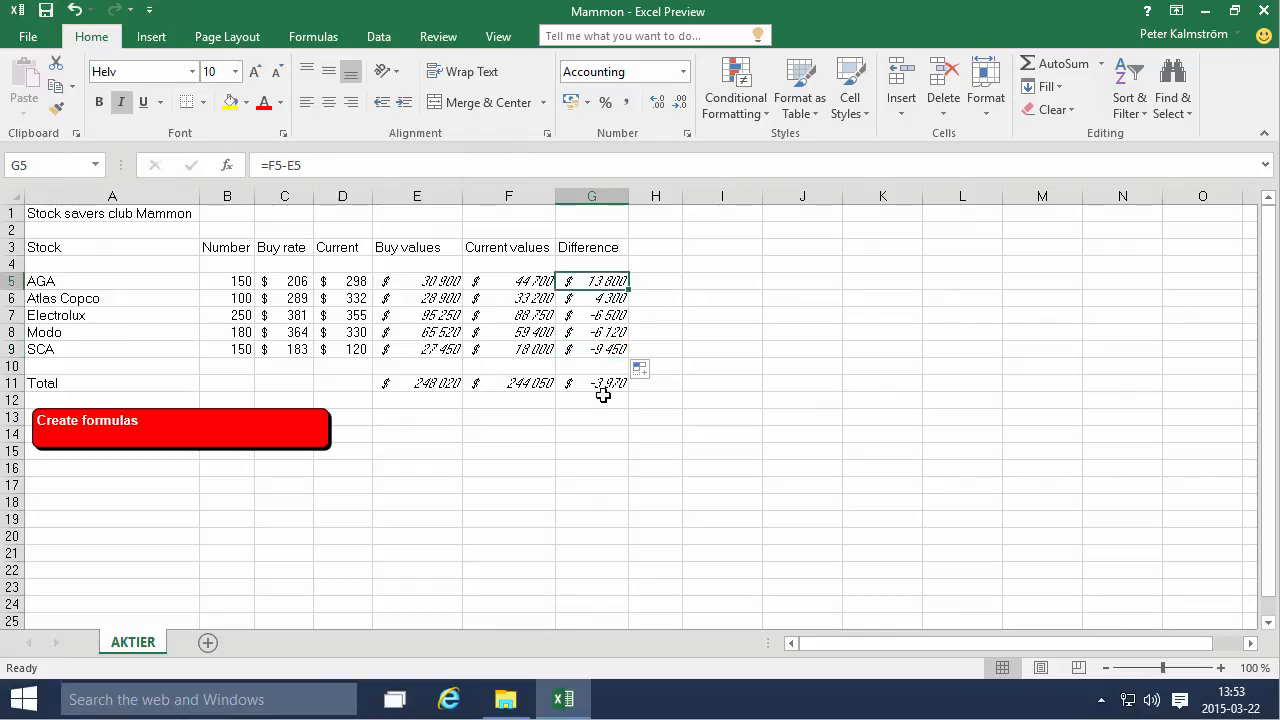
{"action": "left_click", "coordinate": [591, 383]}
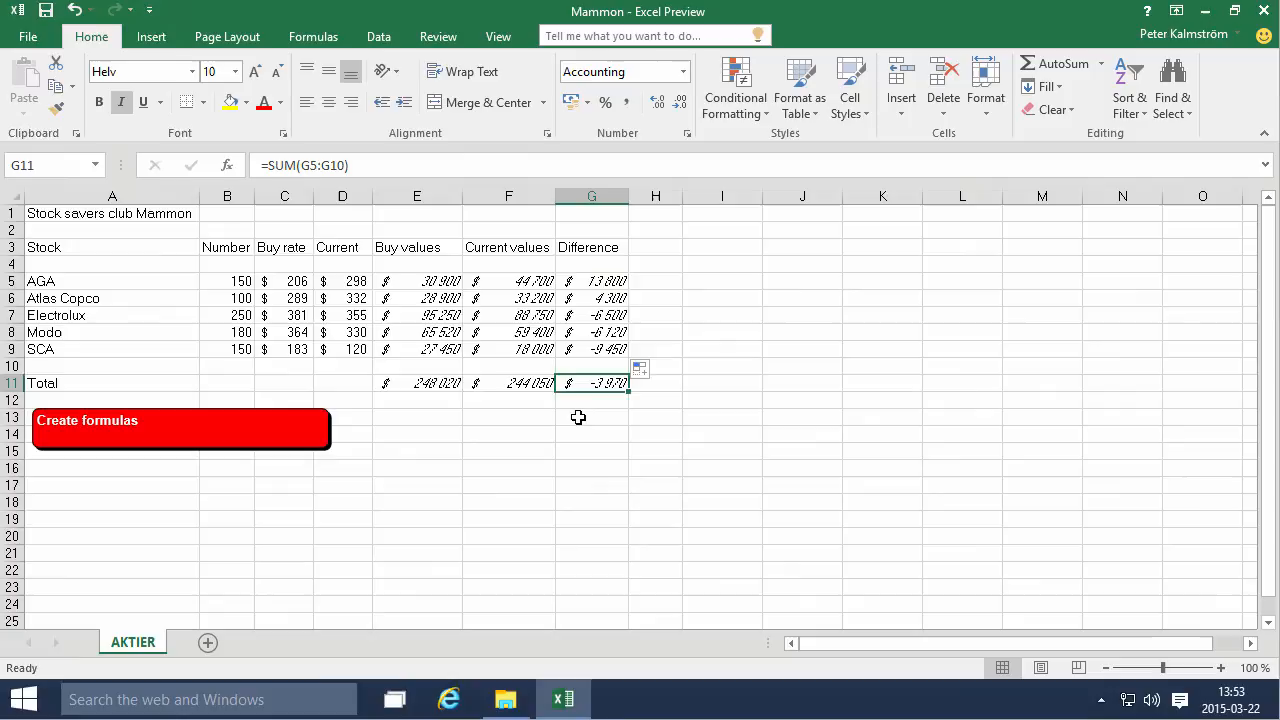
{"action": "mouse_move", "coordinate": [583, 399]}
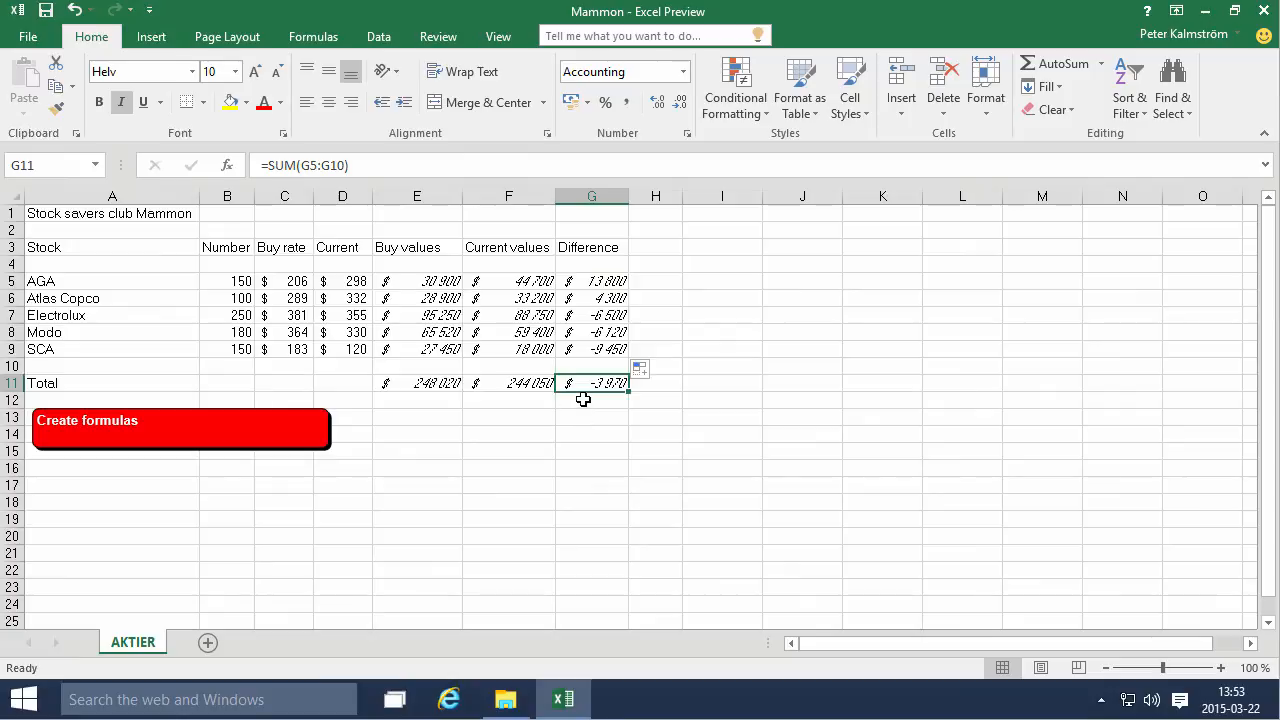
{"action": "mouse_move", "coordinate": [588, 390]}
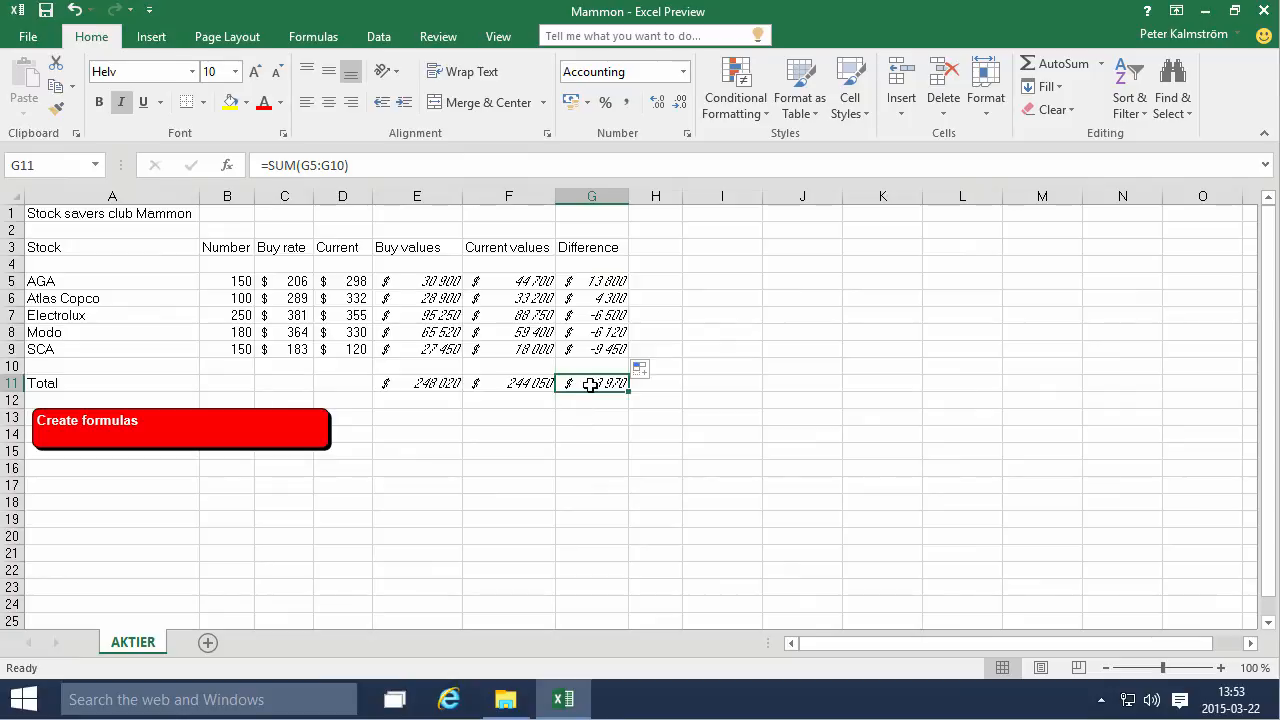